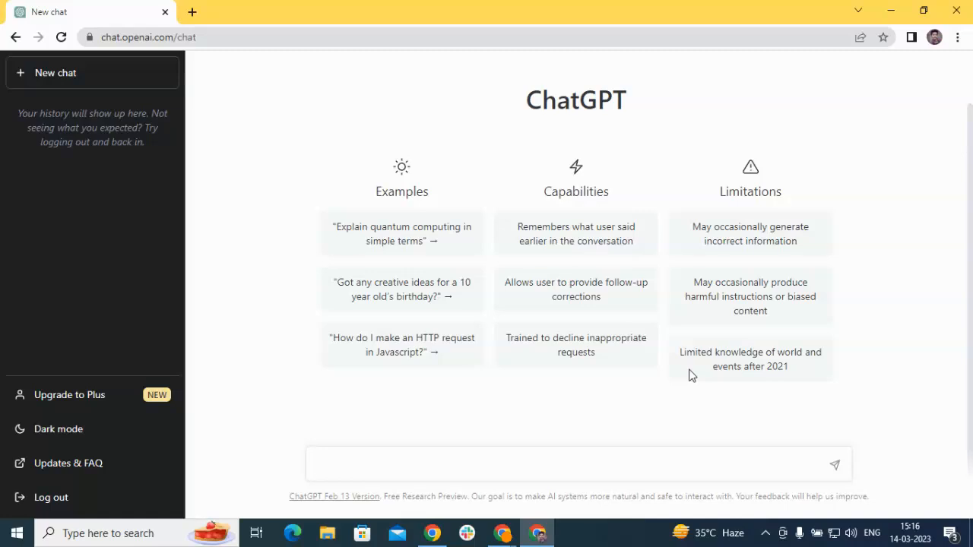
mouse_move(532, 429)
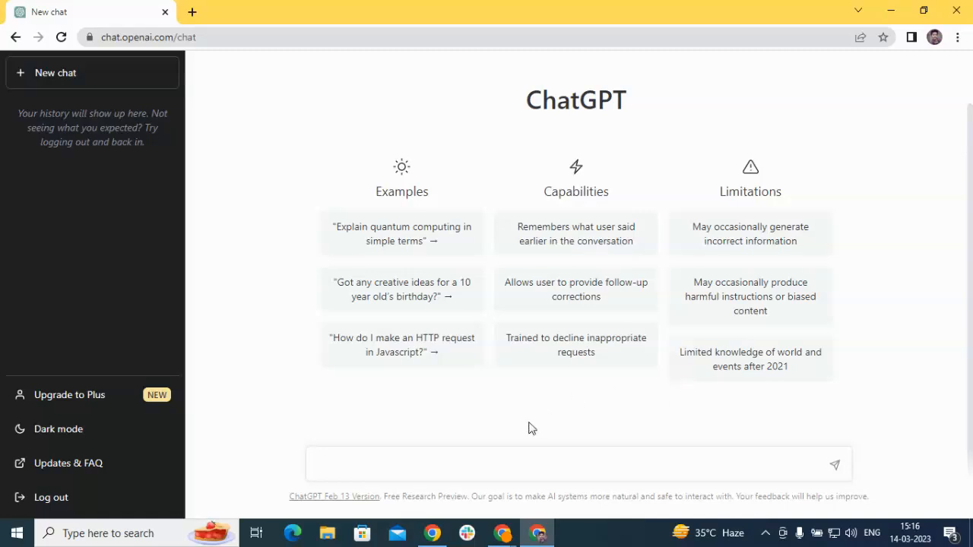
Draft a prompt for a medium SAT question comparing two passages' authors' viewpoints, with choices and explanations
left_click(460, 462)
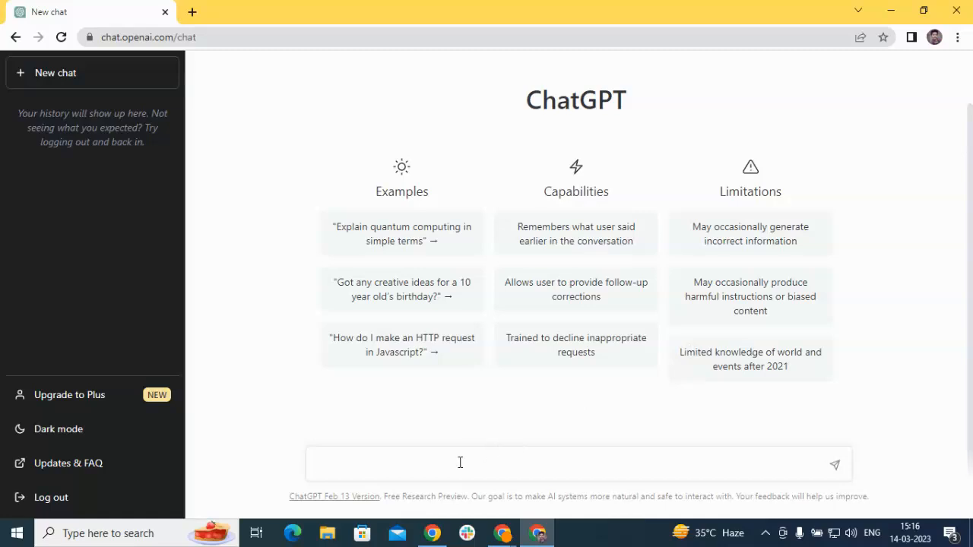
left_click(459, 462)
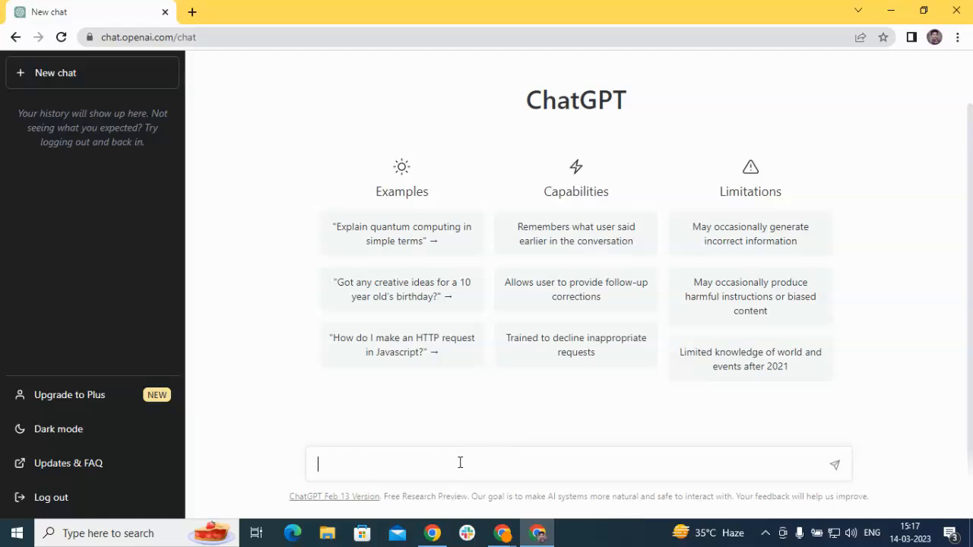
type("Create a paired passage question for reading and writing section in SAT with d")
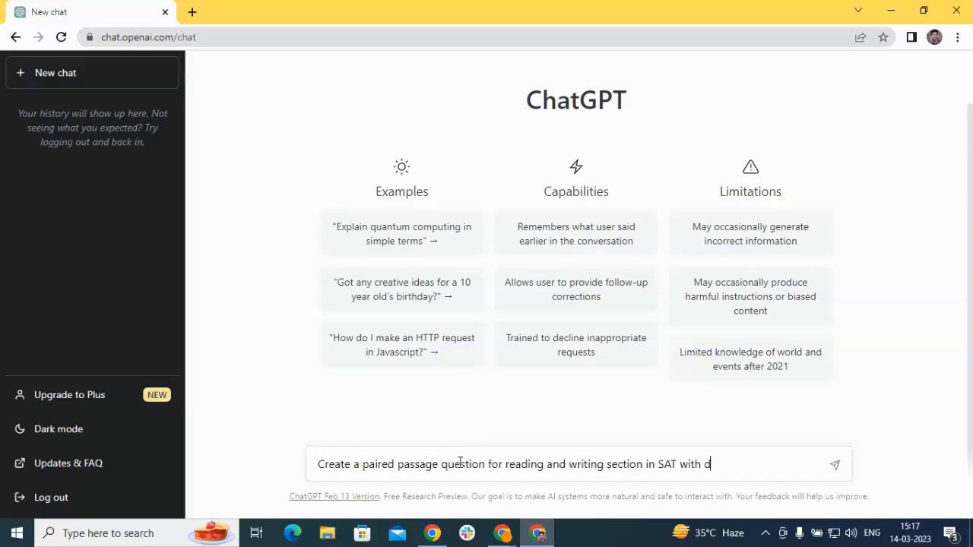
type("ifficulty level medium which asks students to analyze and co")
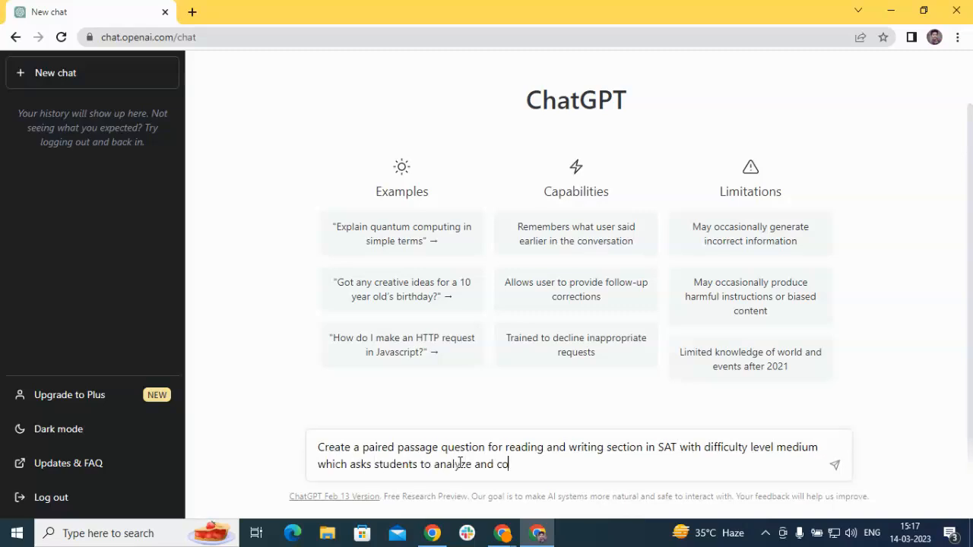
type("mpare the viewpoint of the authors of two different passages. Also please provide with answer choices and explanat")
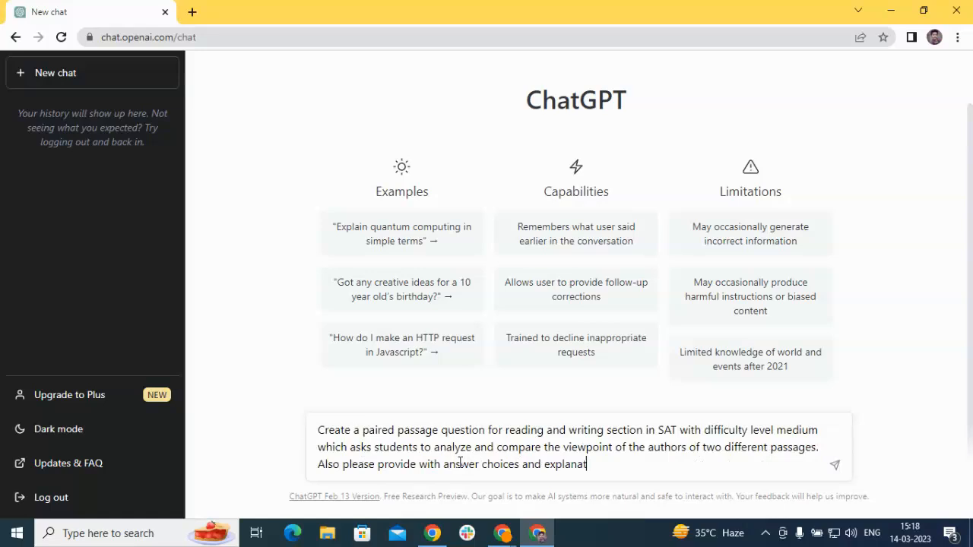
type("ions.")
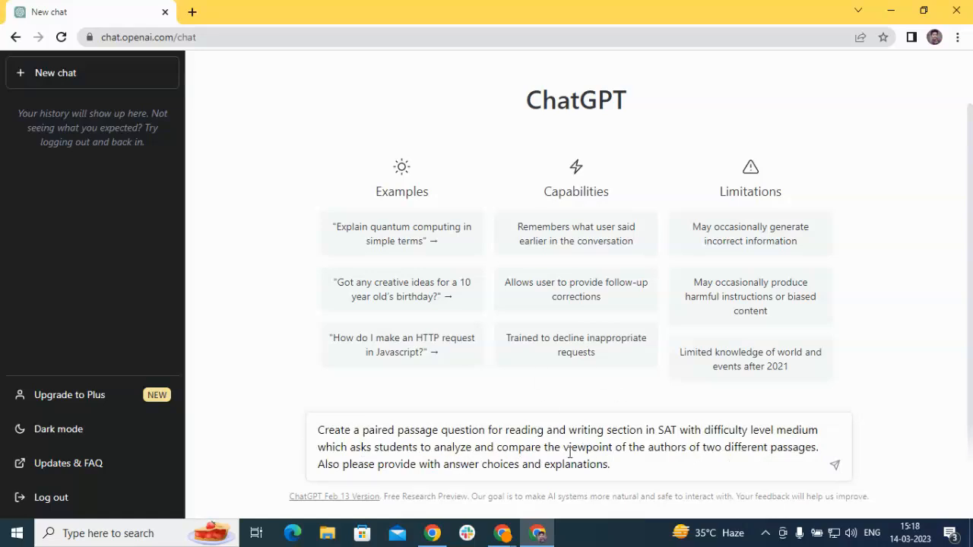
mouse_move(429, 463)
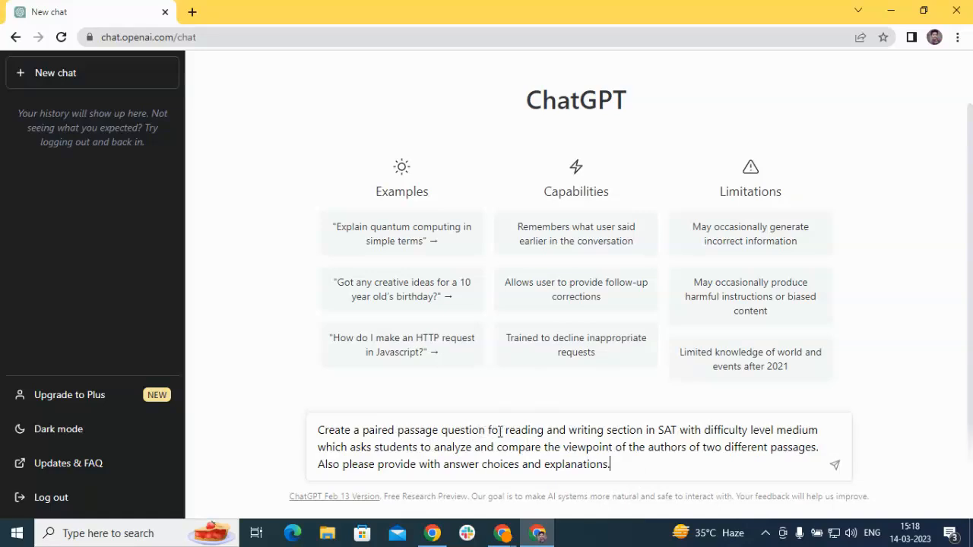
mouse_move(678, 438)
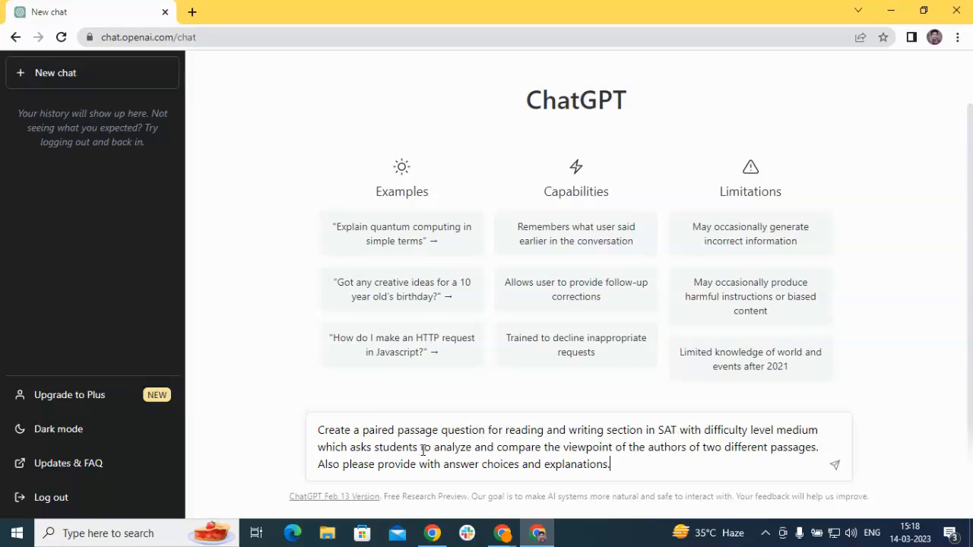
mouse_move(544, 453)
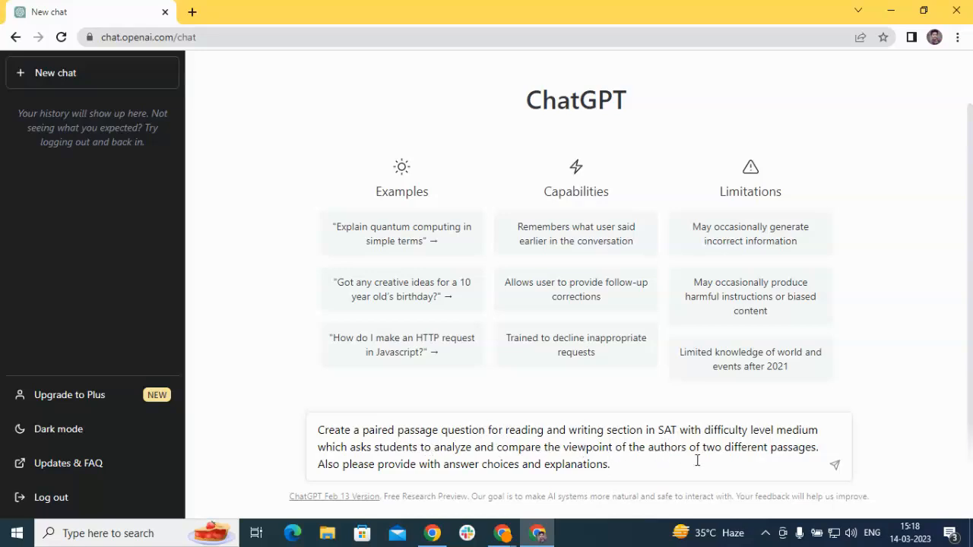
mouse_move(645, 481)
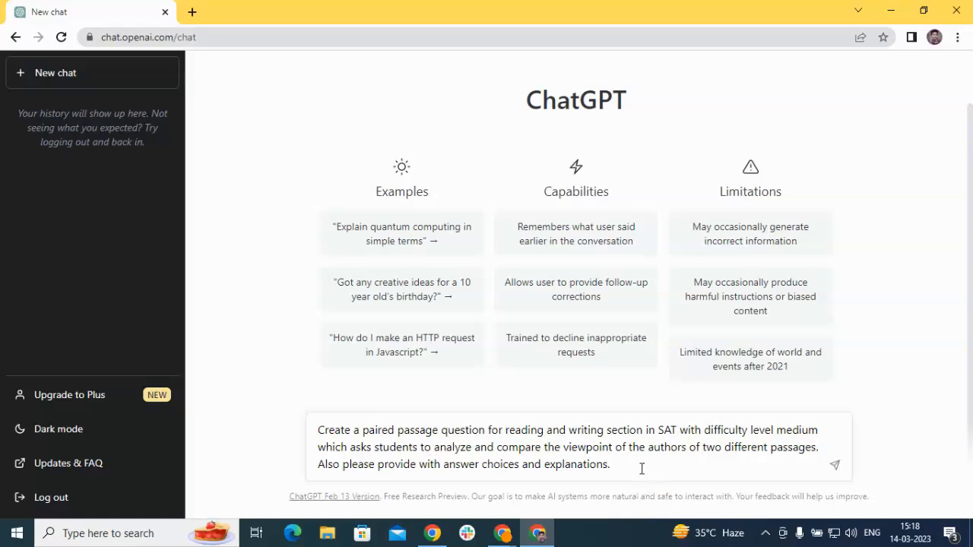
Send the prompt and read the minimalism vs. maximalism paired-passage question with answer C and explanation
left_click(836, 465)
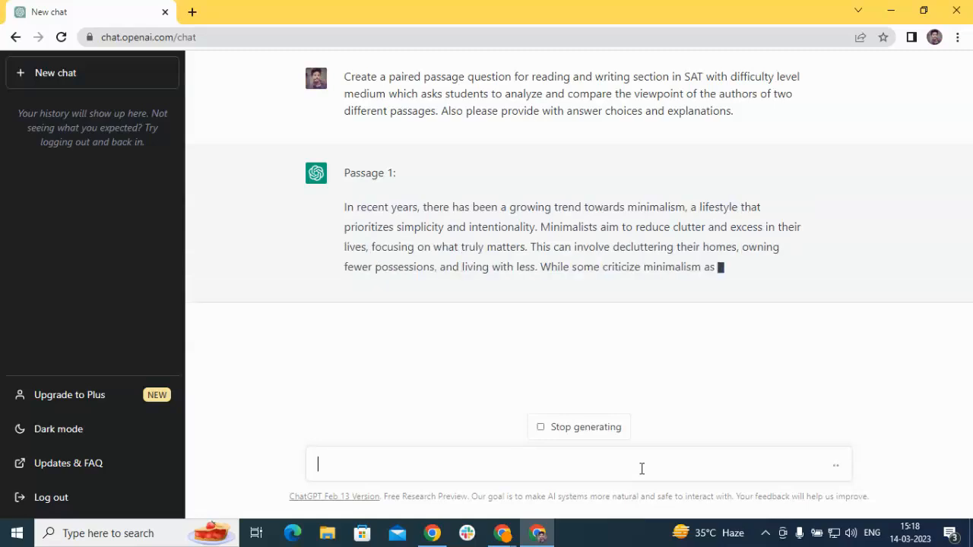
scroll("down", 3)
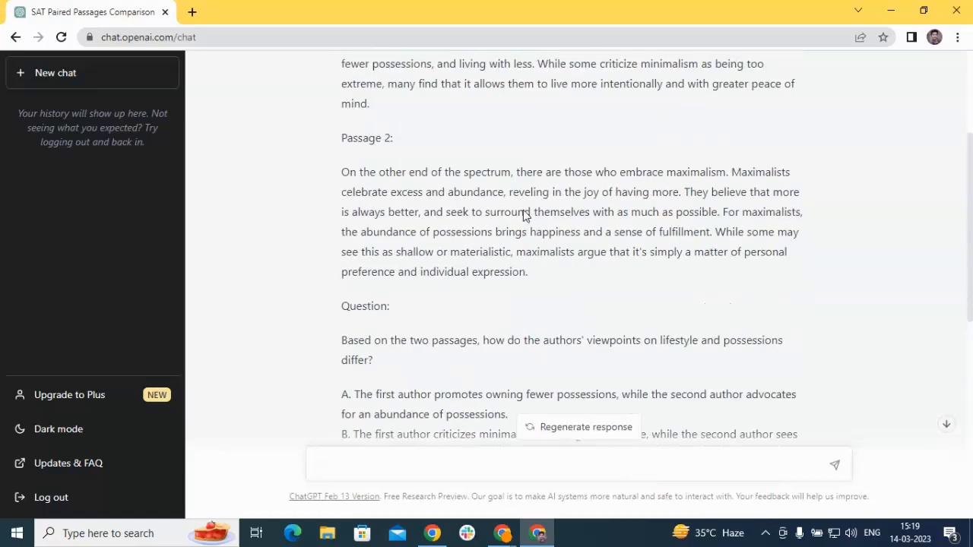
scroll("down", 3)
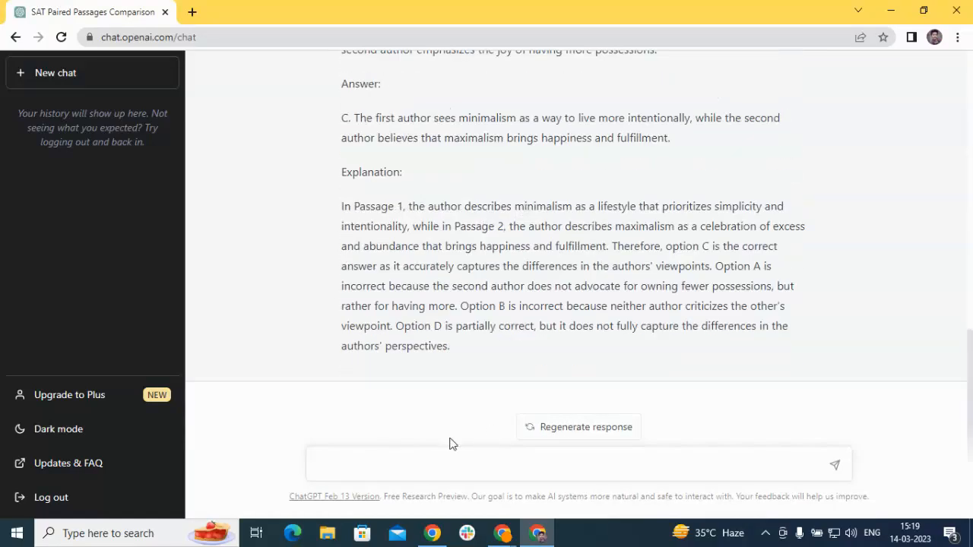
mouse_move(469, 508)
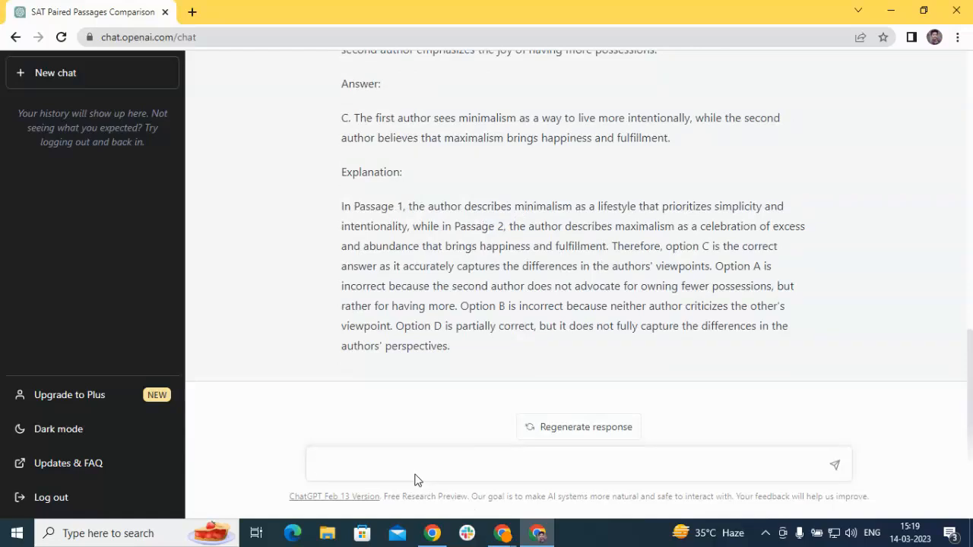
Request a passage-based SAT question, getting a Renaissance passage with answer C and option explanations
type("Create")
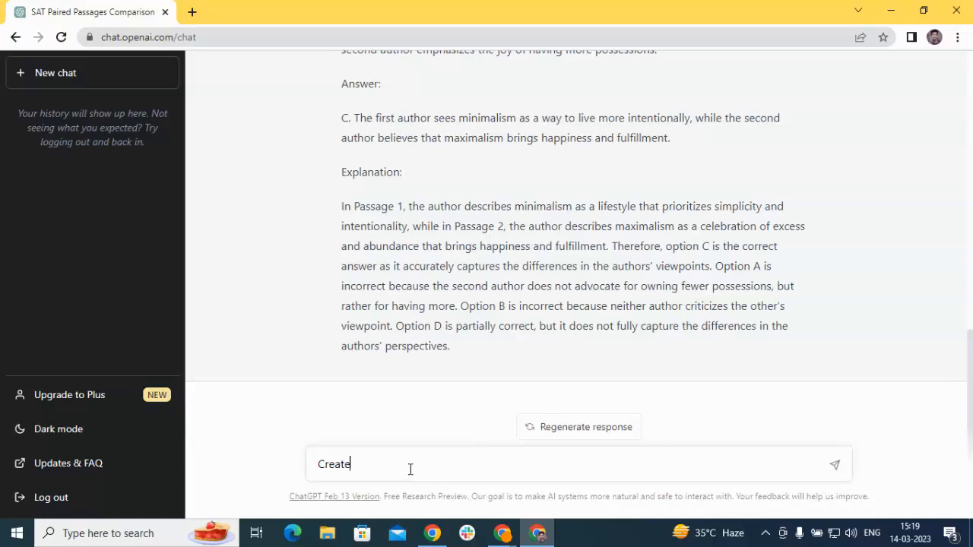
type("a passage has")
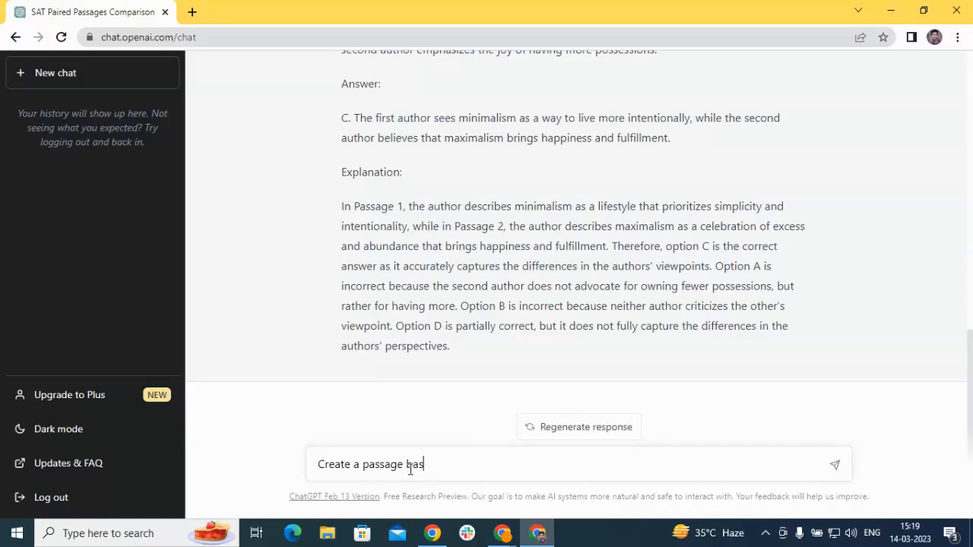
type("ed ques")
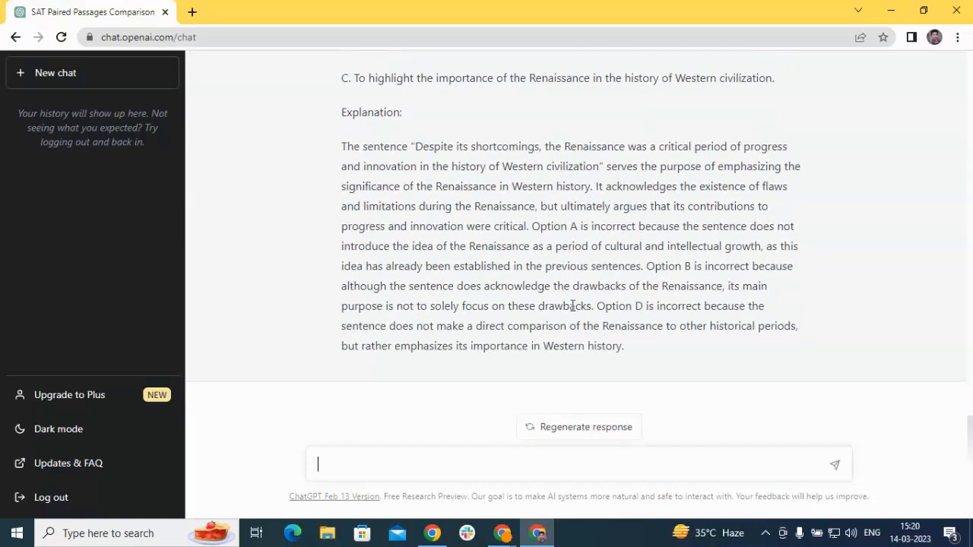
mouse_move(532, 326)
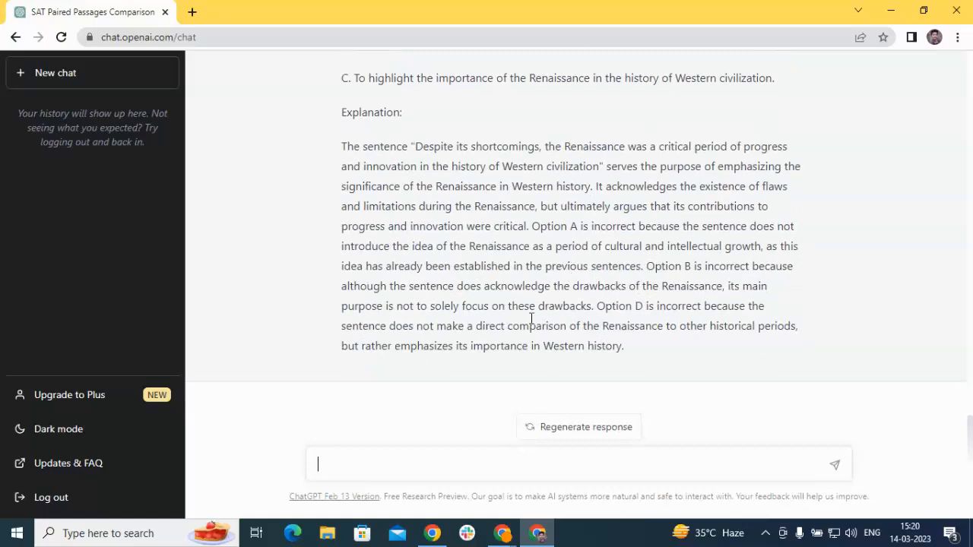
mouse_move(377, 462)
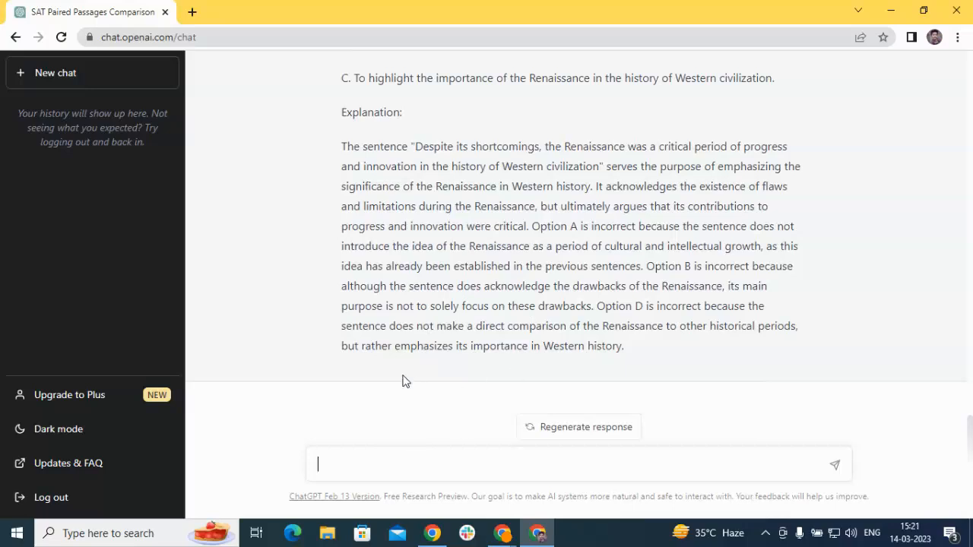
Request a medium-difficulty advanced-math SAT problem solving question with answer choices and read the response
type("Create a question from advance math of SAT of difficulty level hard with answer choices and explanations")
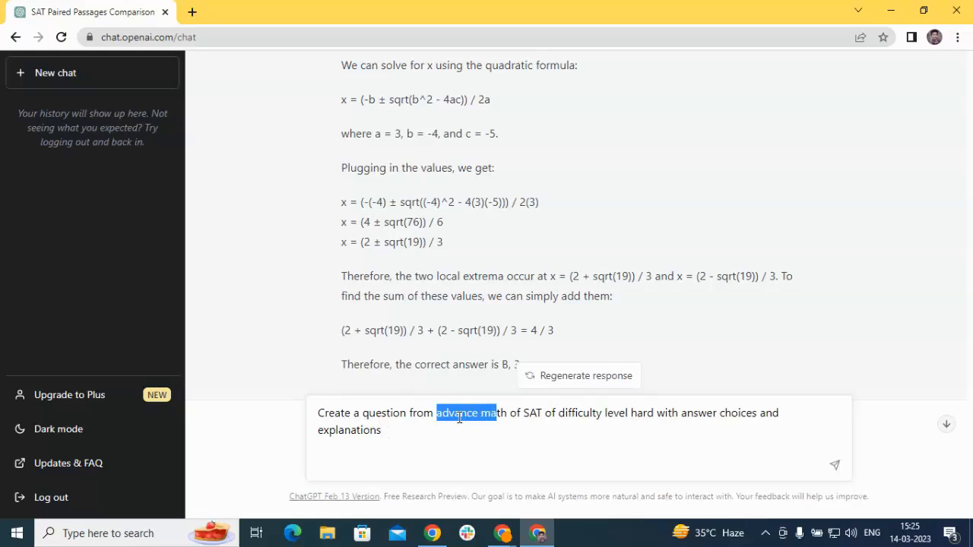
type("problem so")
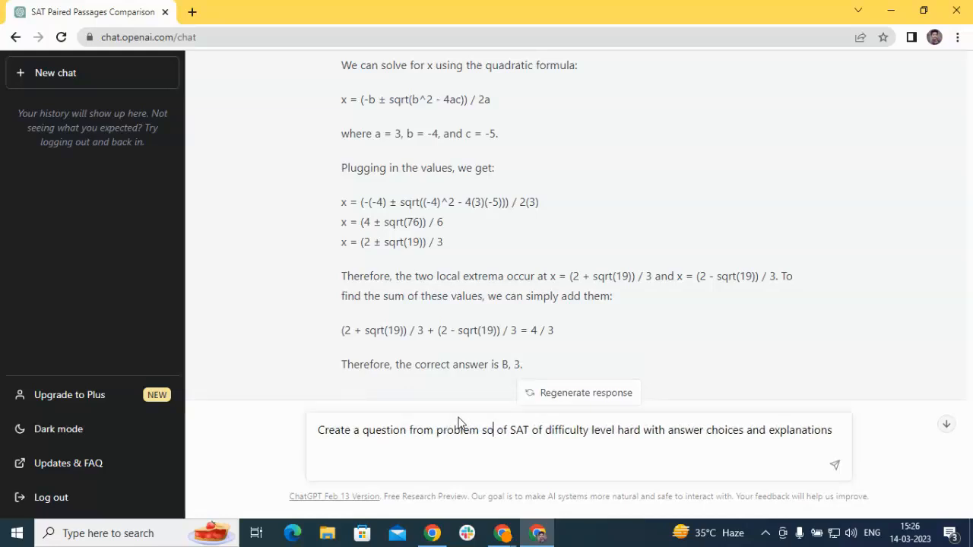
type("olving")
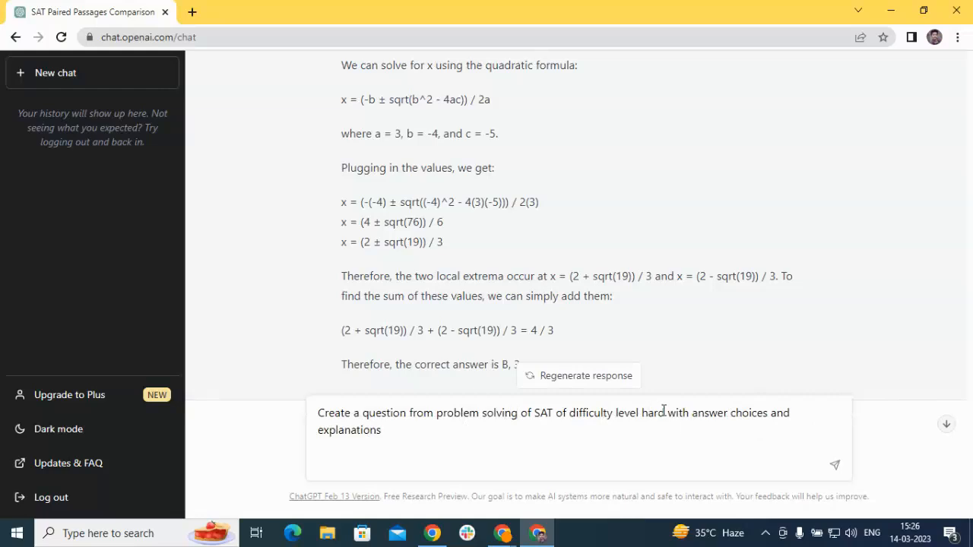
double_click(651, 413)
type("me")
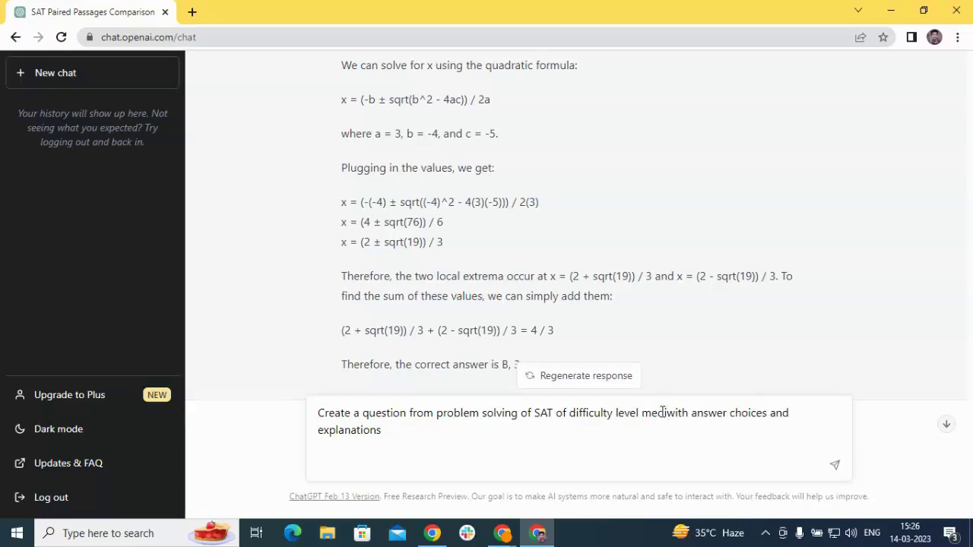
left_click(837, 466)
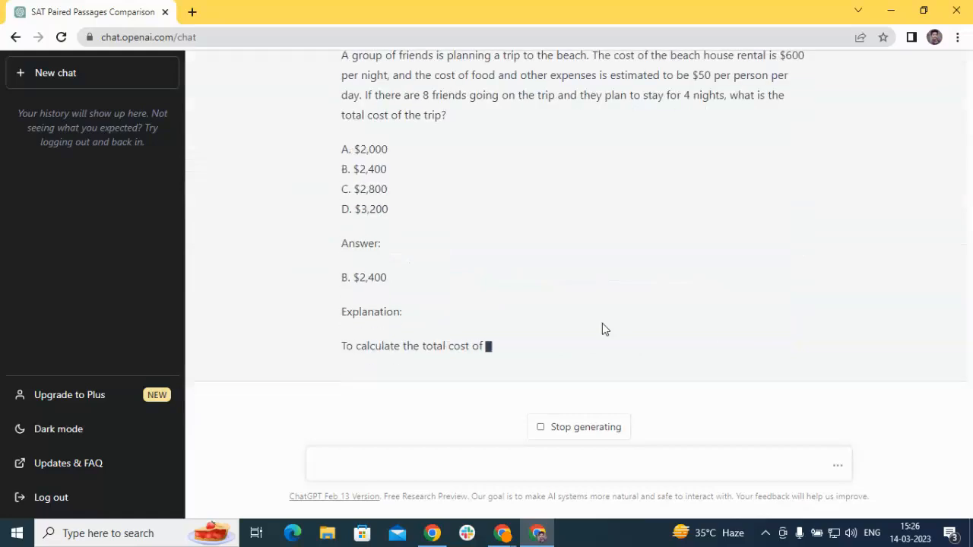
scroll("down", 3)
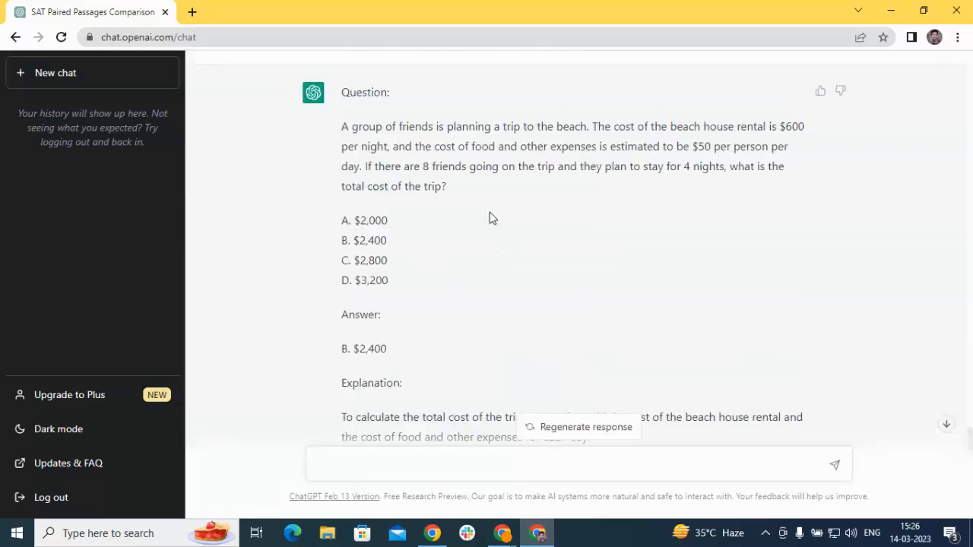
mouse_move(372, 125)
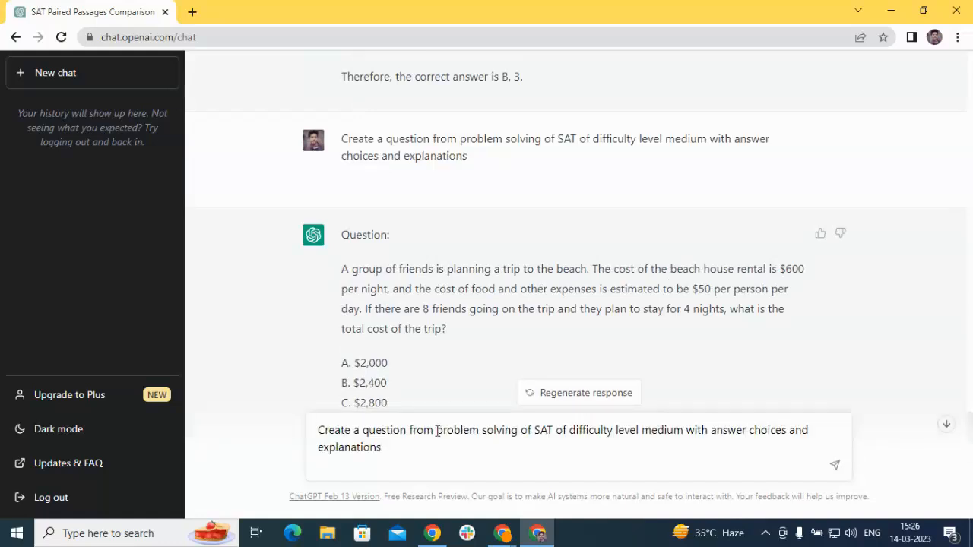
Swap 'problem solving' for 'trigonometry' in the prompt and resend it
double_click(457, 430)
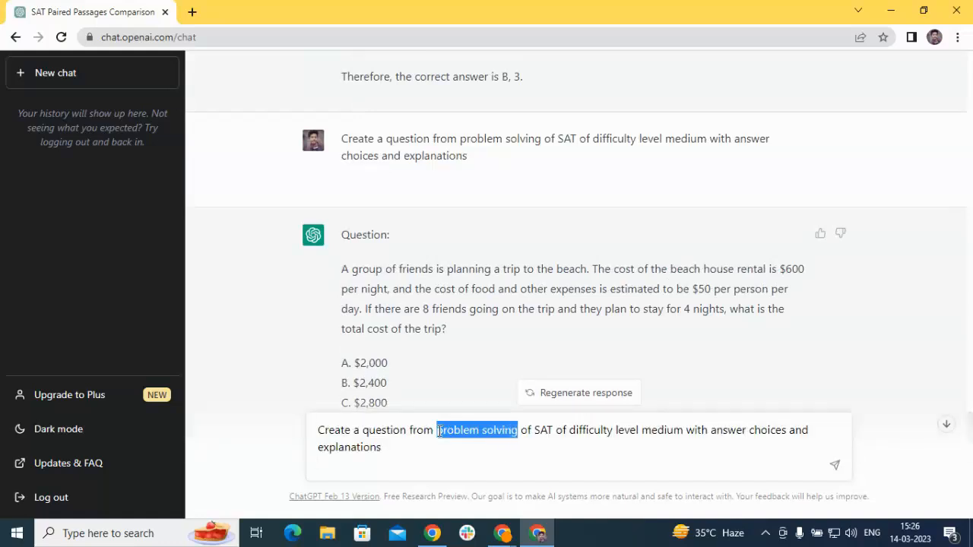
type("trigono")
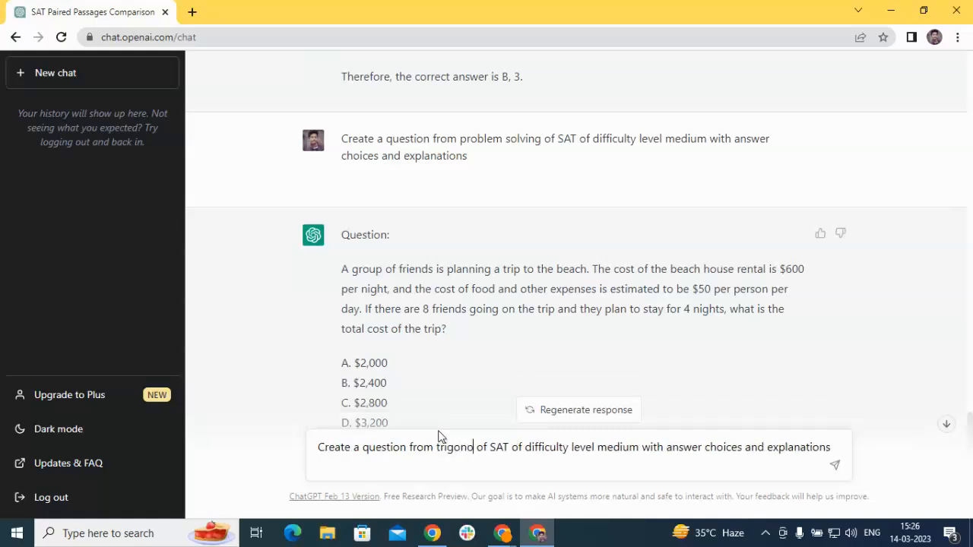
left_click(836, 466)
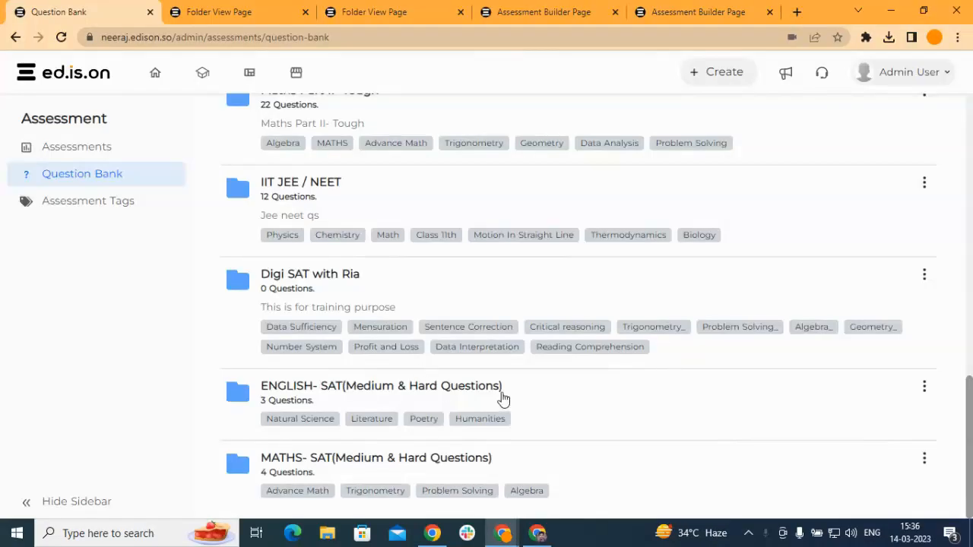
mouse_move(660, 405)
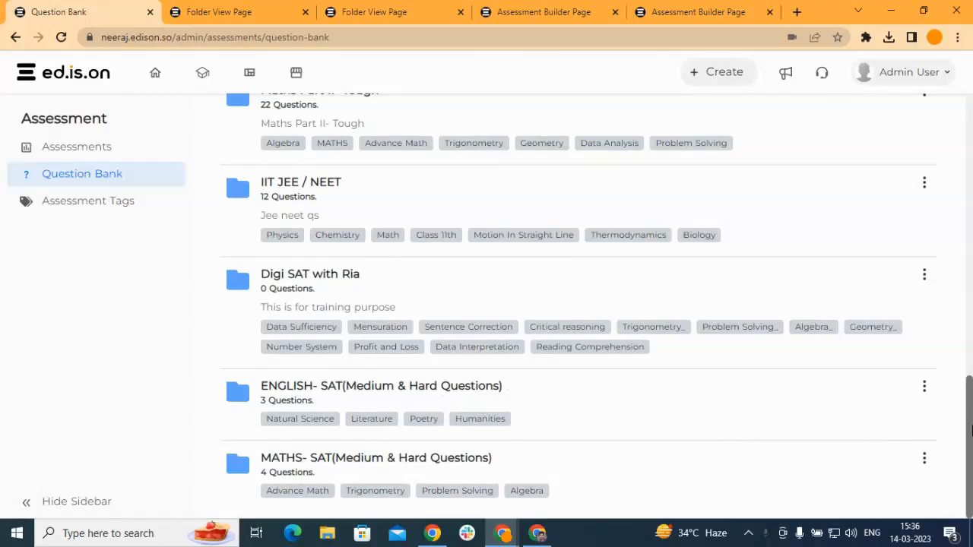
mouse_move(496, 377)
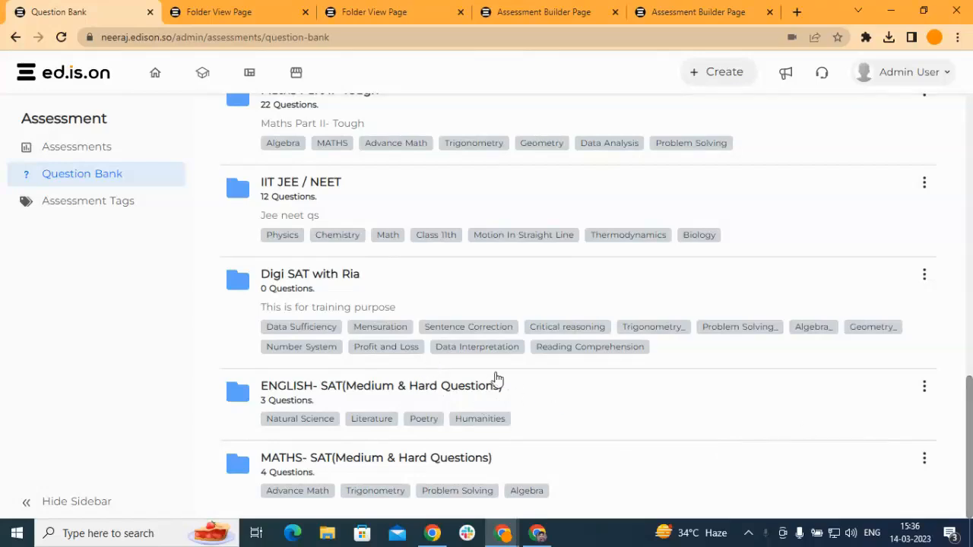
mouse_move(394, 391)
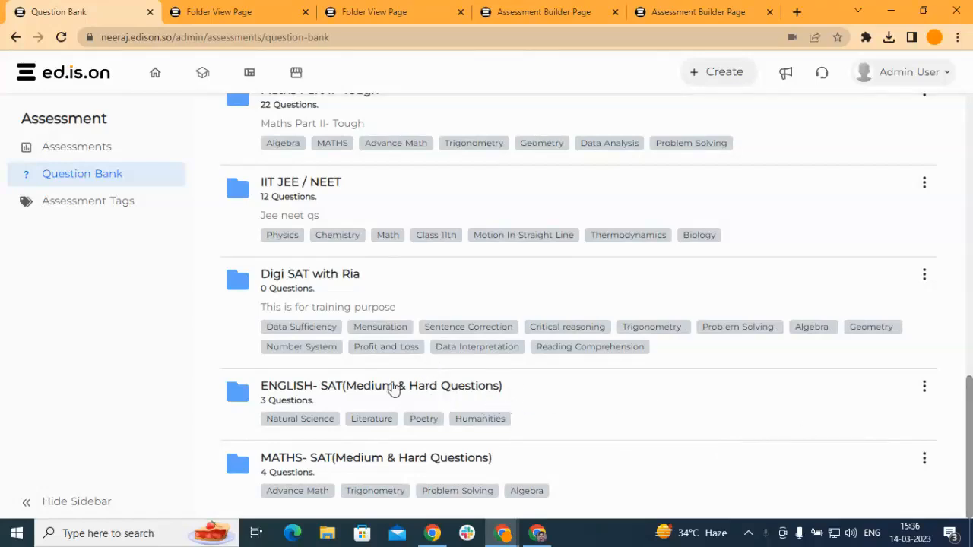
mouse_move(341, 388)
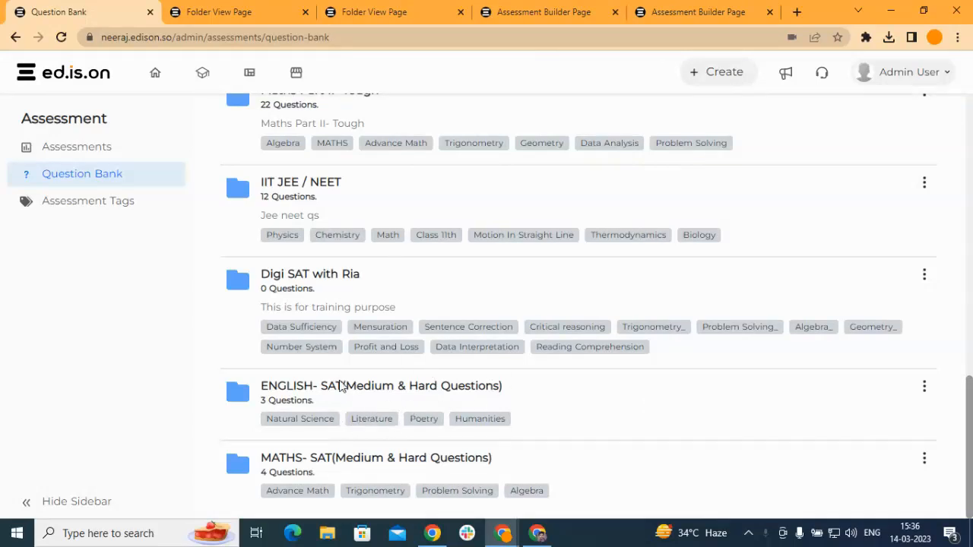
mouse_move(479, 307)
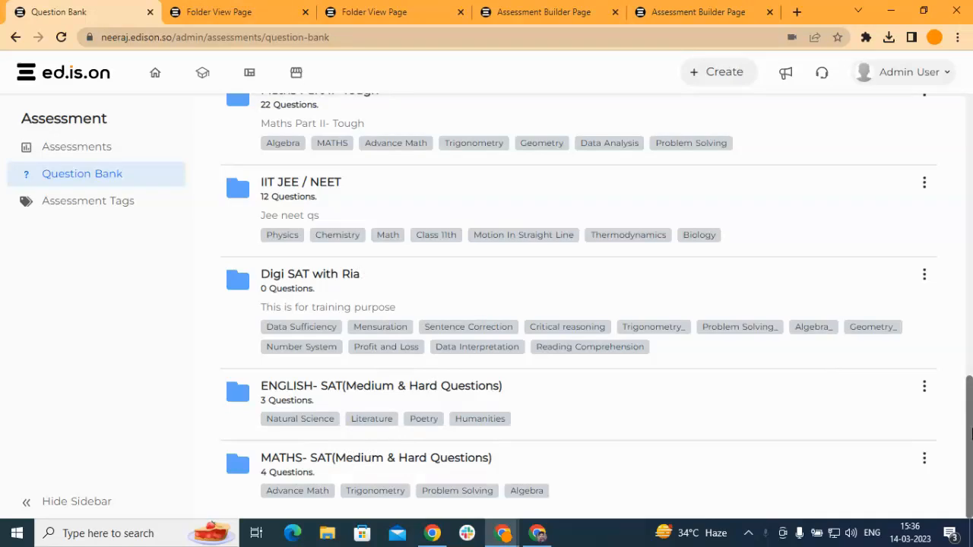
mouse_move(277, 8)
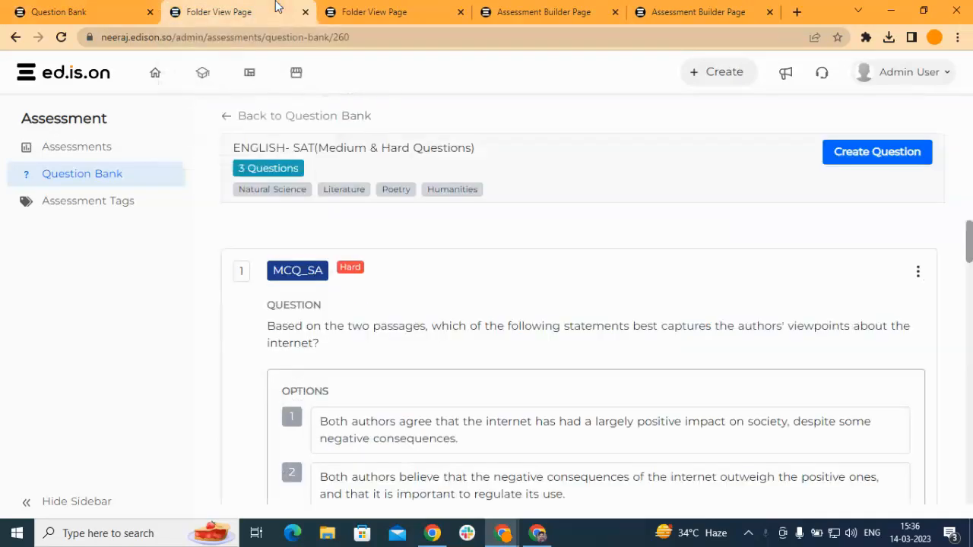
Scroll through the English SAT folder's questions and reach the MATHS- SAT folder with 4 questions
scroll("down", 3)
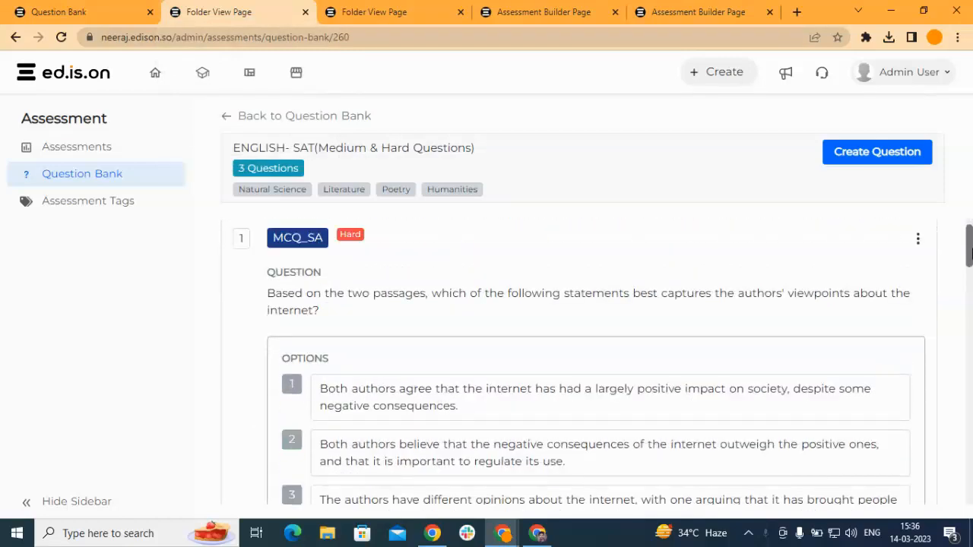
scroll("down", 3)
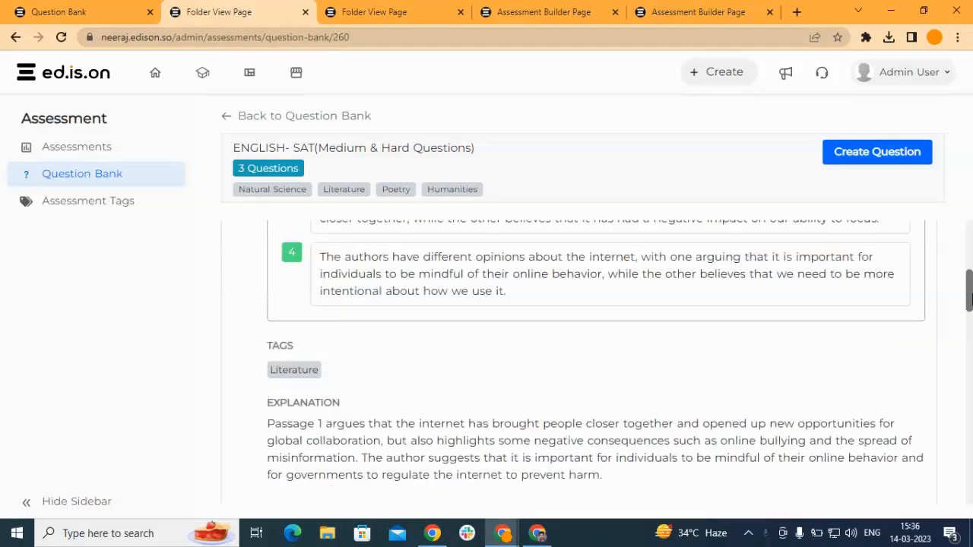
scroll("up", 3)
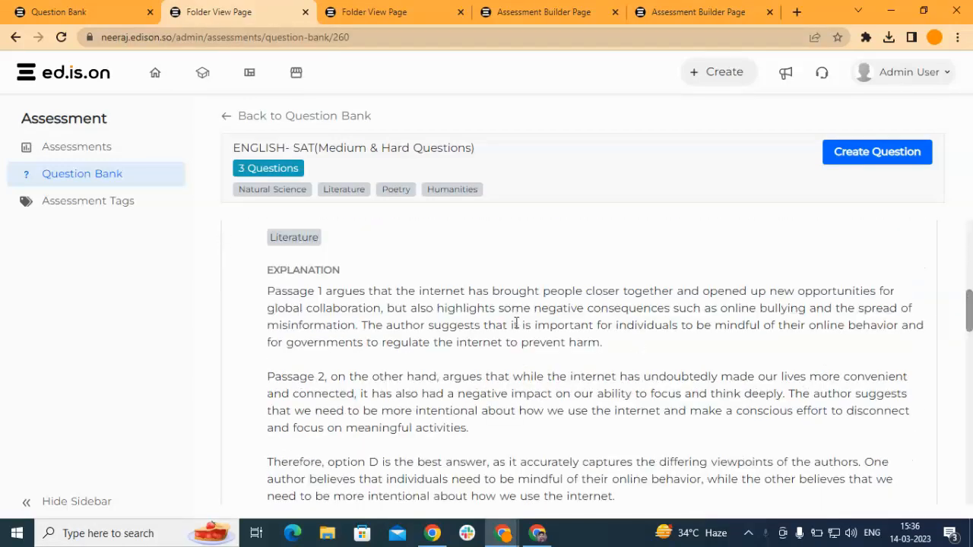
scroll("down", 3)
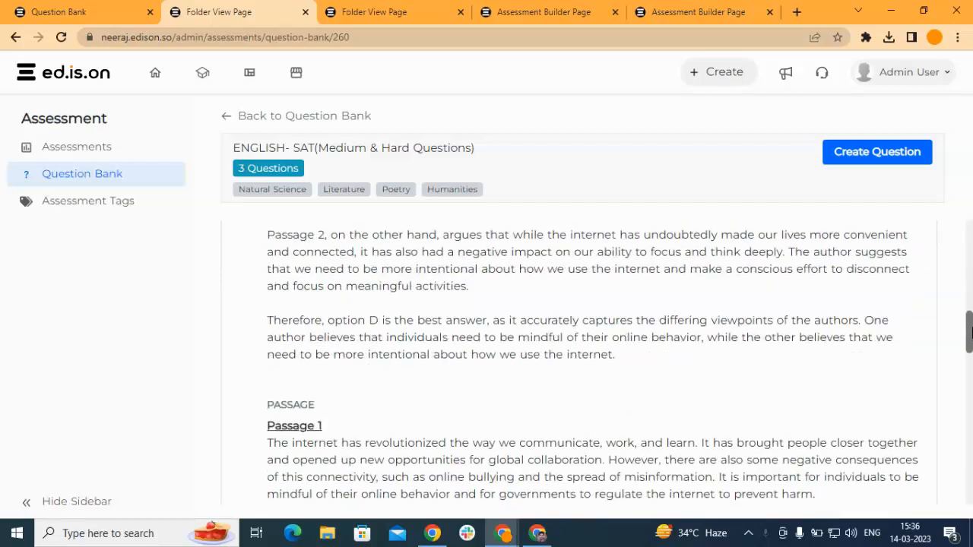
scroll("down", 3)
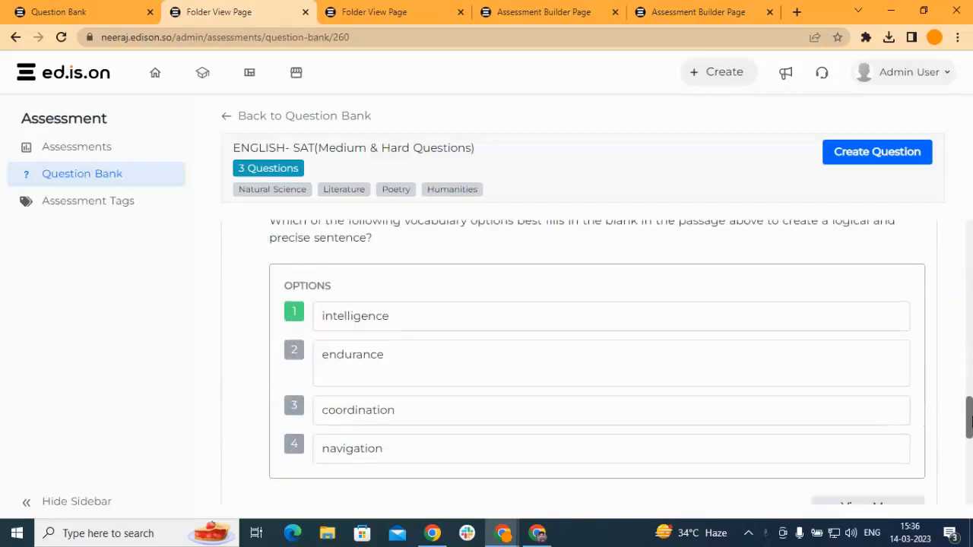
scroll("down", 3)
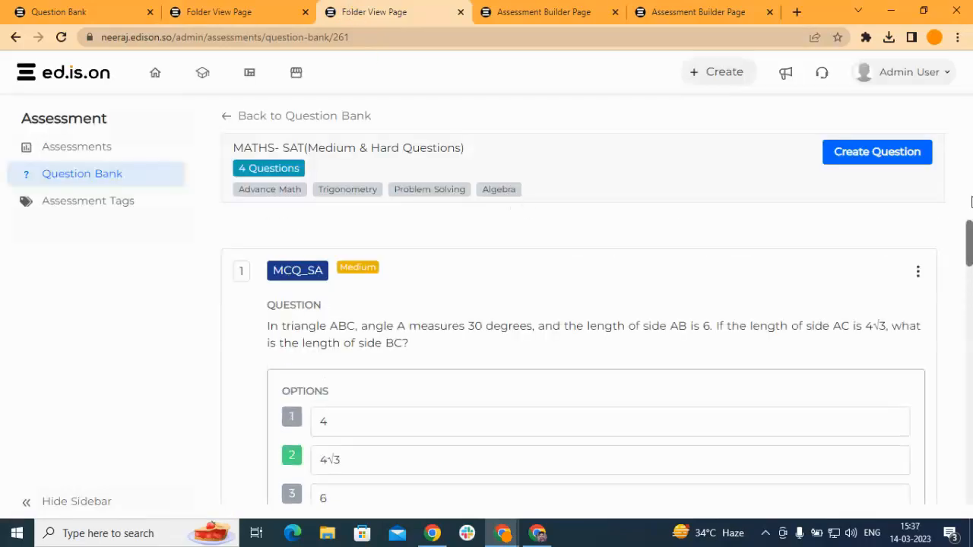
Browse the maths SAT questions and expand the first triangle MCQ's full details via View More
scroll("down", 3)
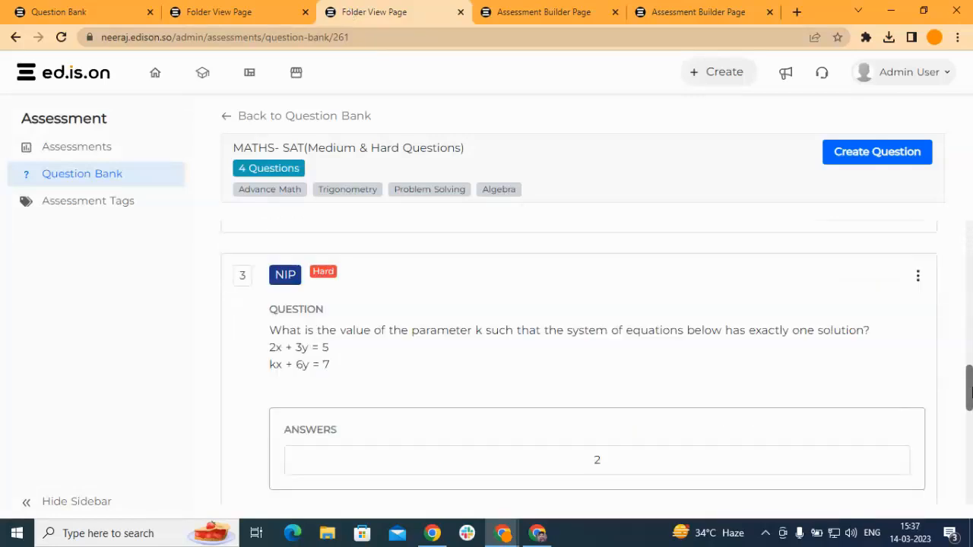
scroll("down", 3)
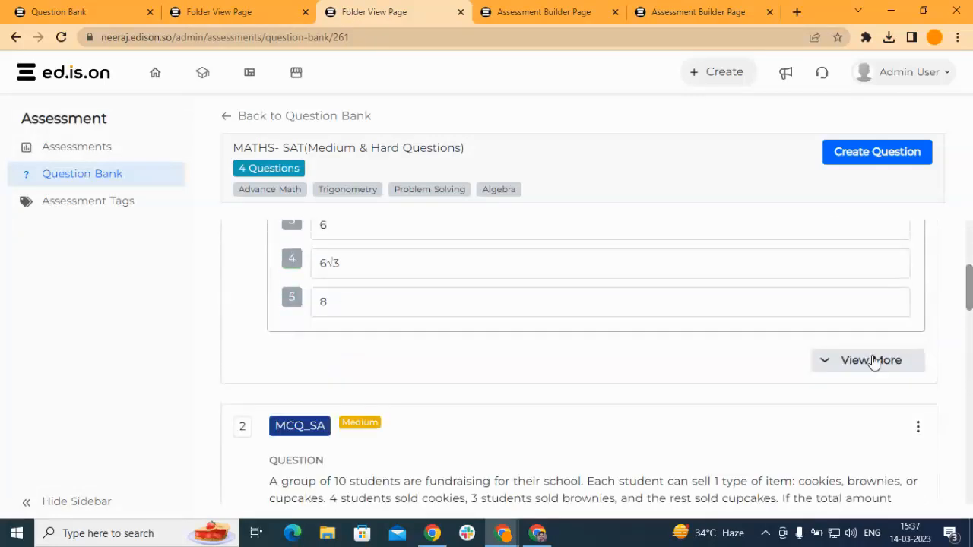
left_click(869, 360)
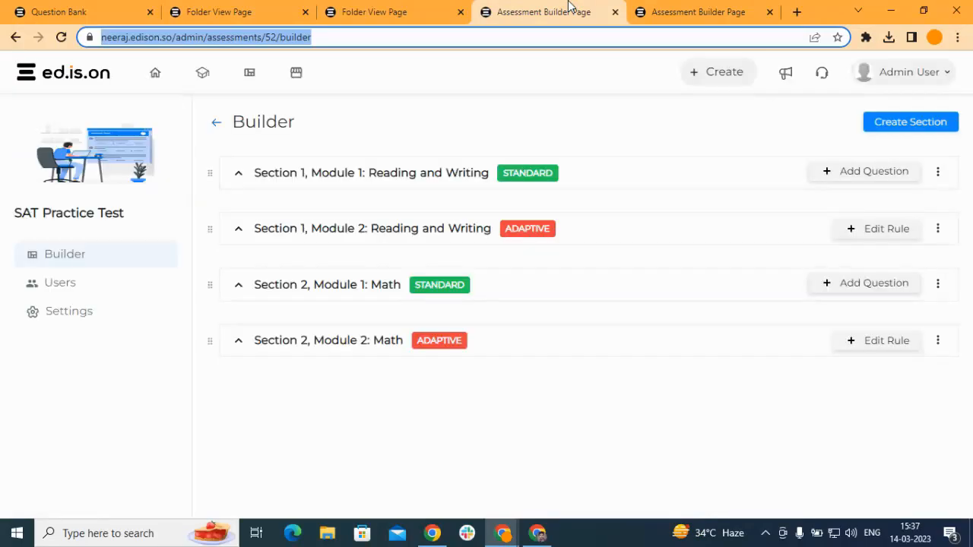
mouse_move(450, 192)
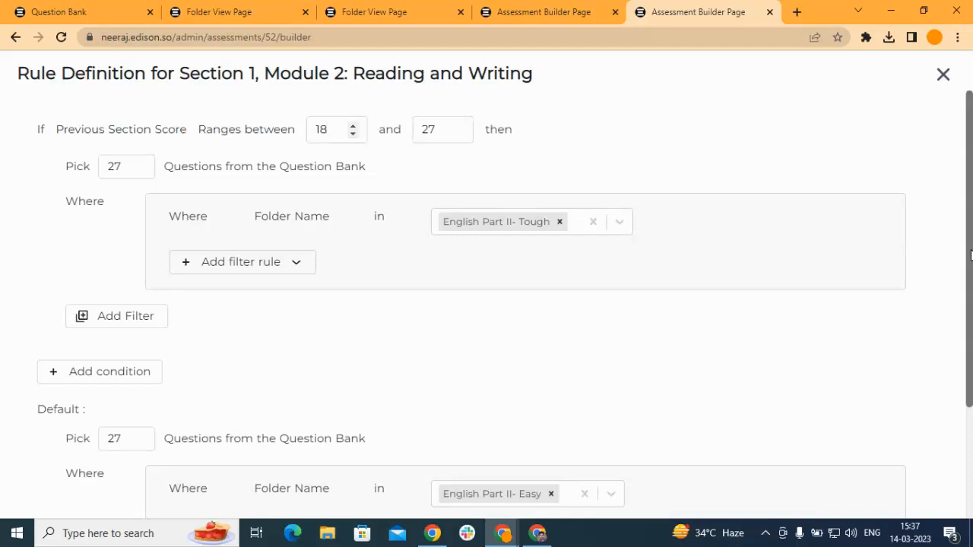
Set the previous-score lower bound to 18 and add a Folder Tag filter rule for Module 2 question picking
left_click(327, 129)
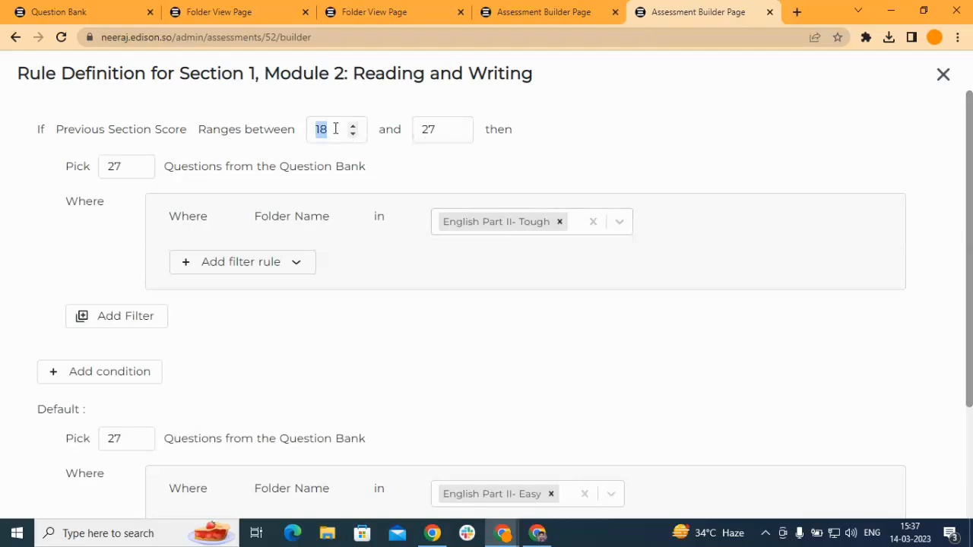
mouse_move(123, 172)
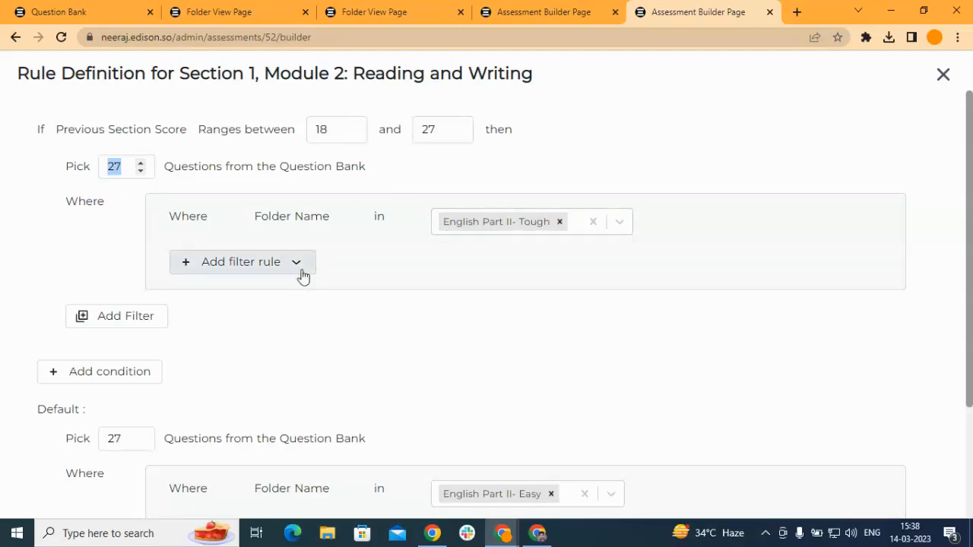
left_click(240, 261)
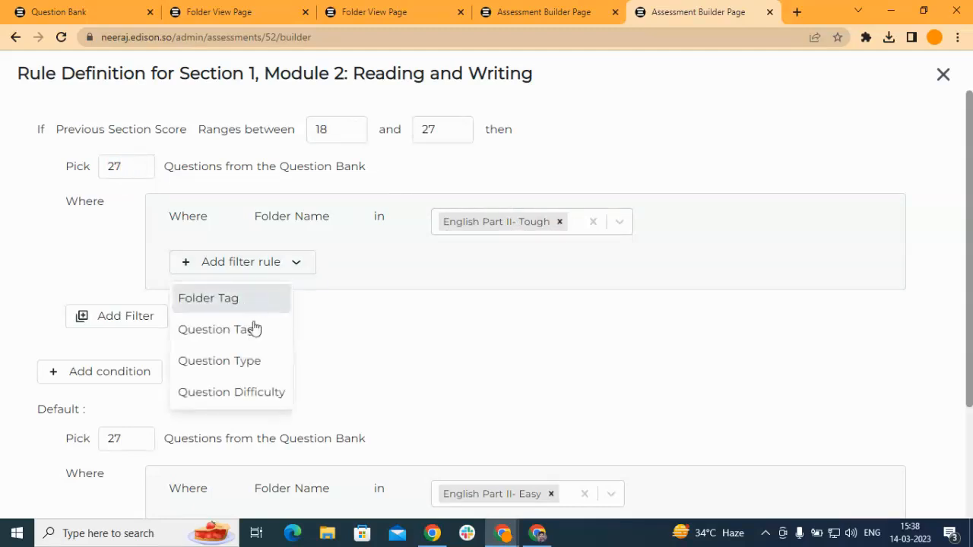
left_click(208, 298)
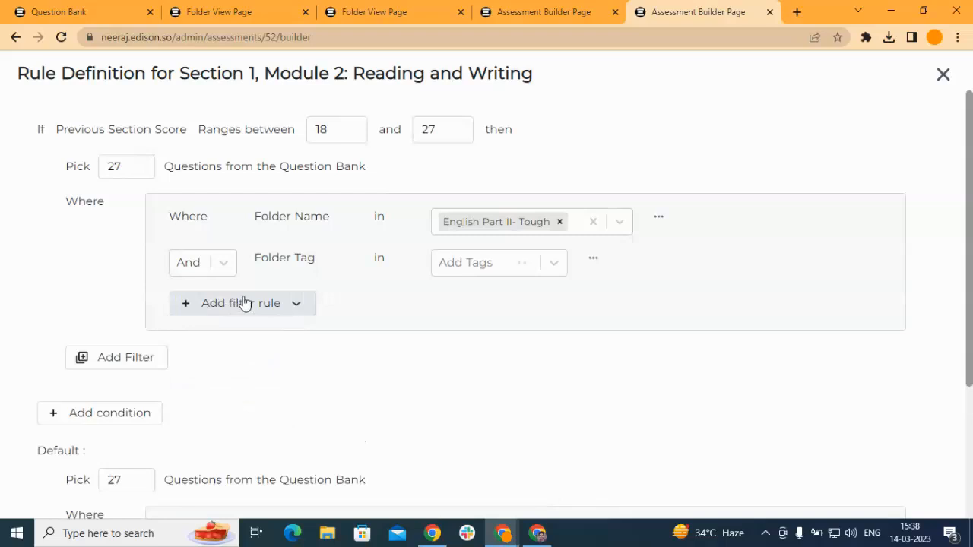
left_click(494, 261)
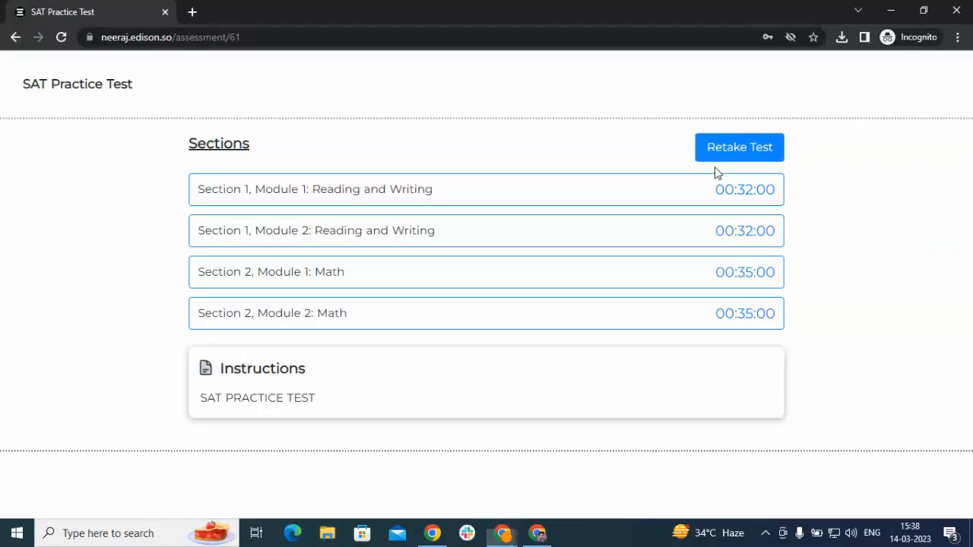
mouse_move(730, 158)
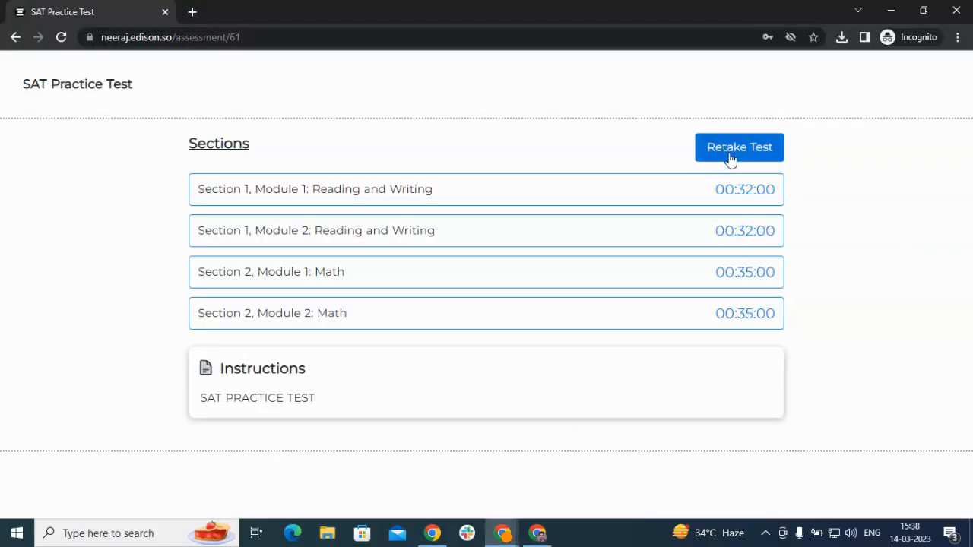
Start the SAT practice test, dismiss the directions and advance through the first reading questions
left_click(739, 146)
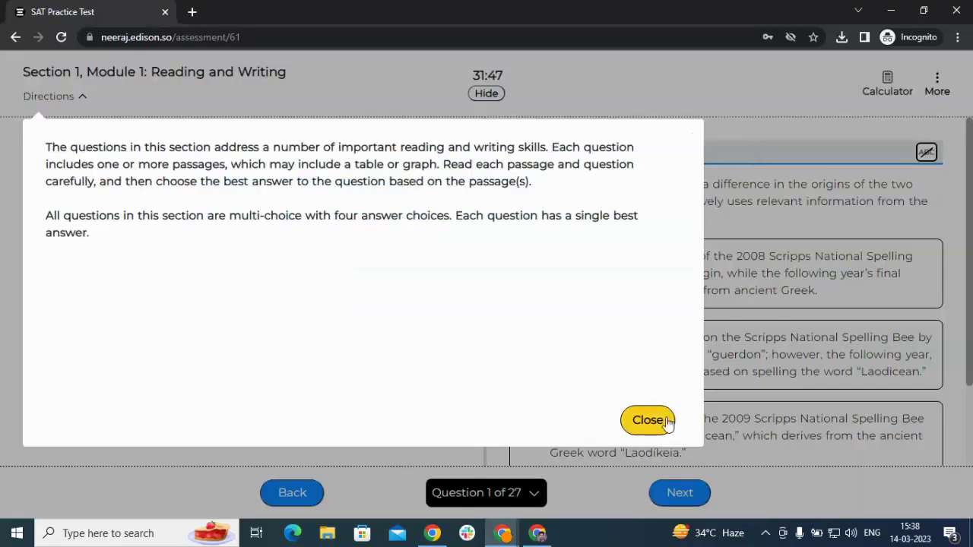
left_click(648, 420)
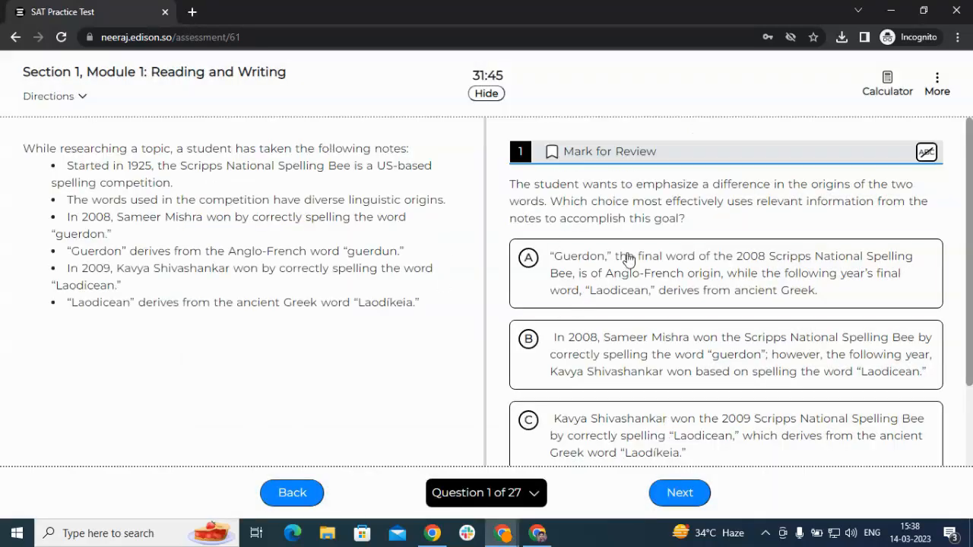
left_click(680, 493)
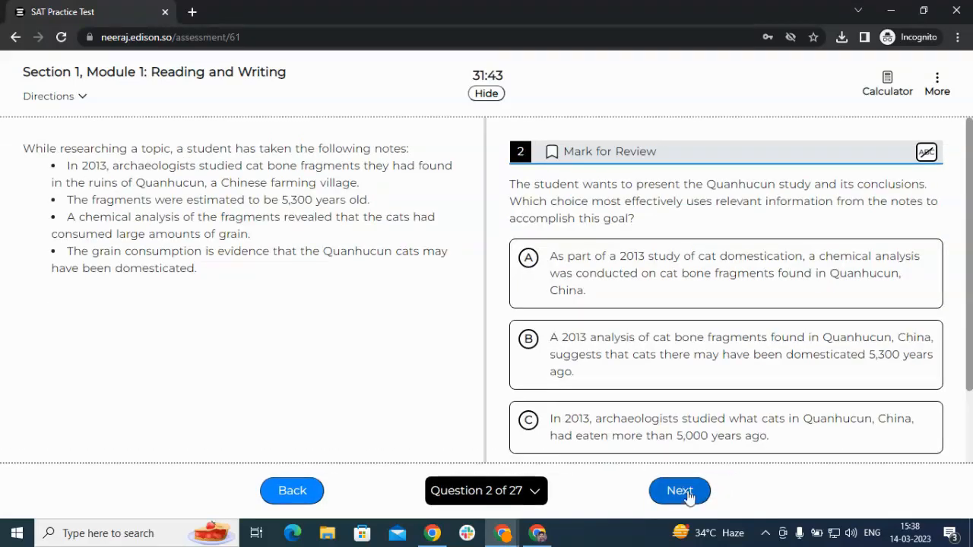
left_click(679, 489)
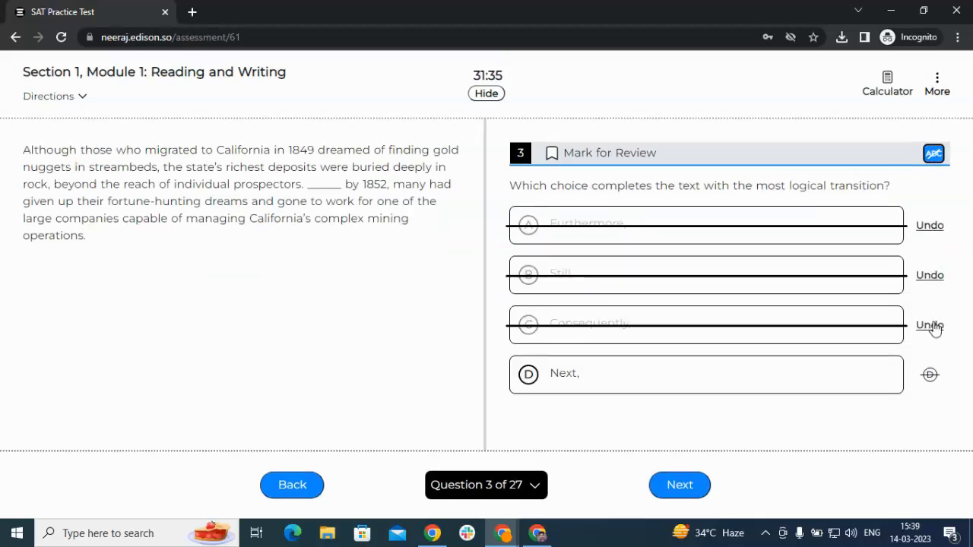
left_click(679, 485)
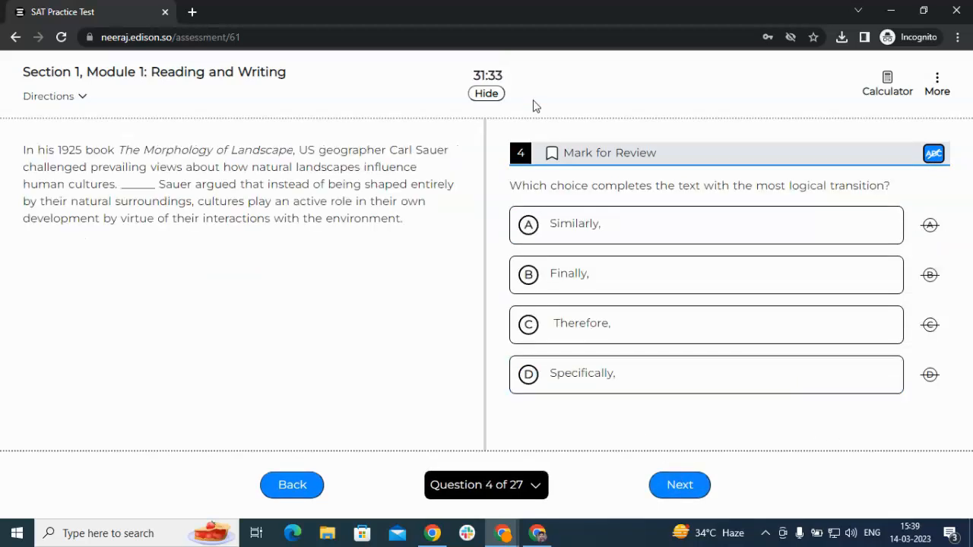
Jump to question 27, answer it with Concerning, and finish Reading and Writing Module 1
left_click(549, 152)
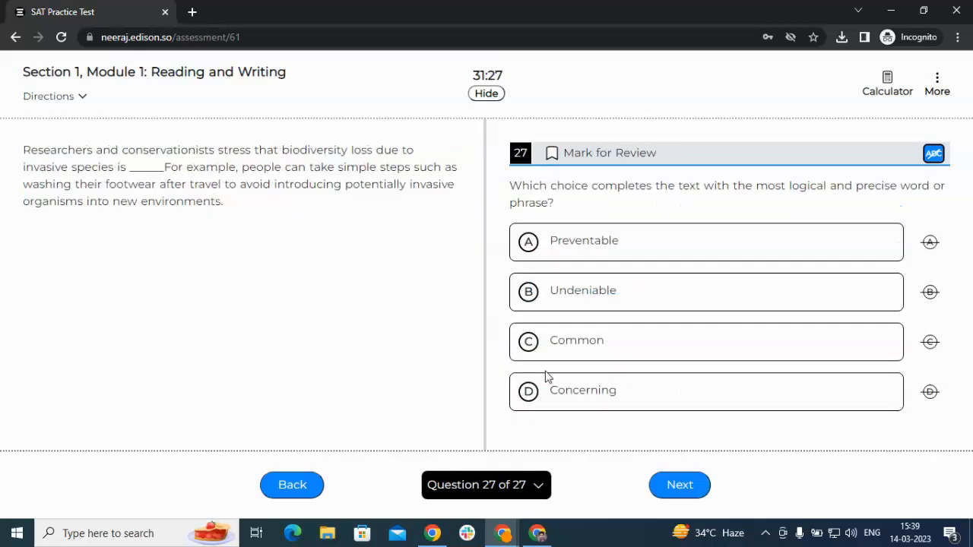
left_click(706, 391)
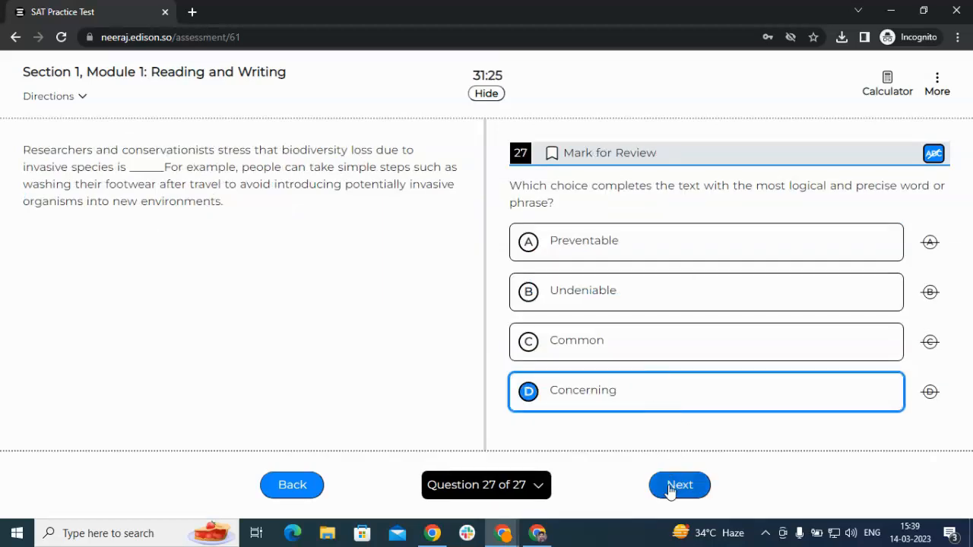
left_click(678, 485)
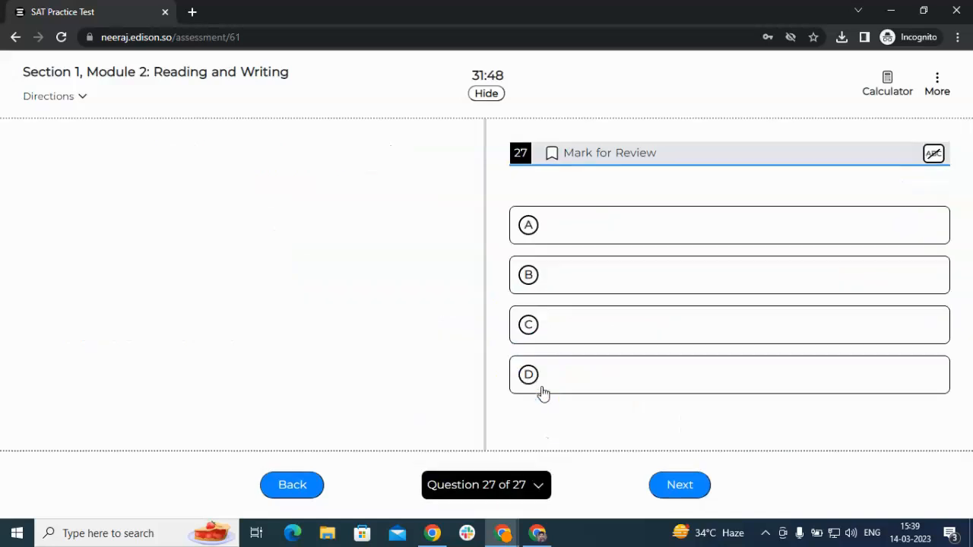
Begin the Math section, answer 484 on questions 1 and 2, and continue through to submitting the test
left_click(680, 485)
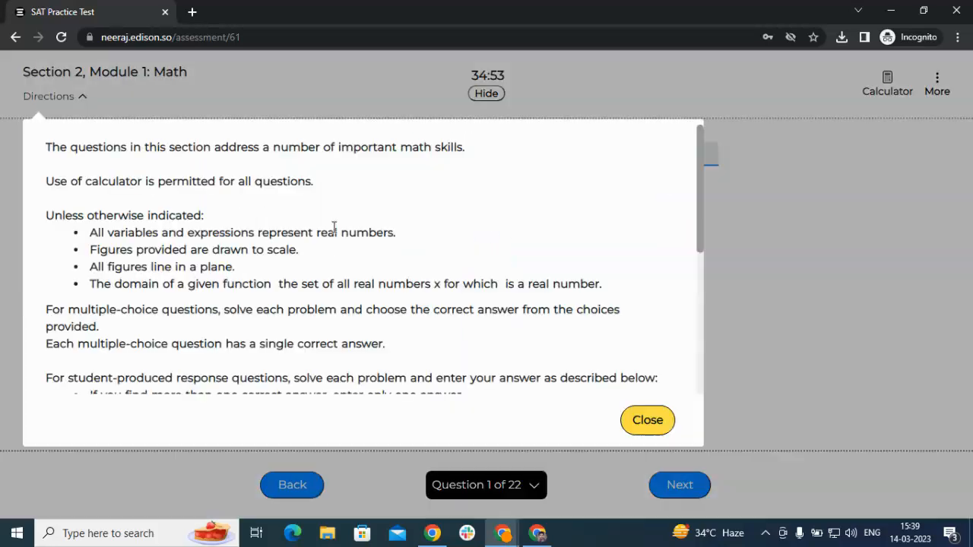
left_click(648, 420)
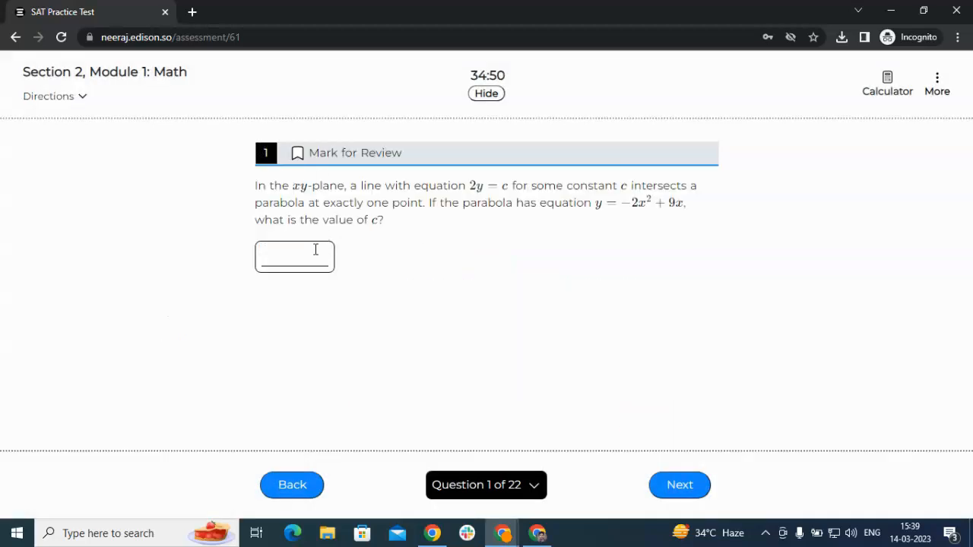
type("48")
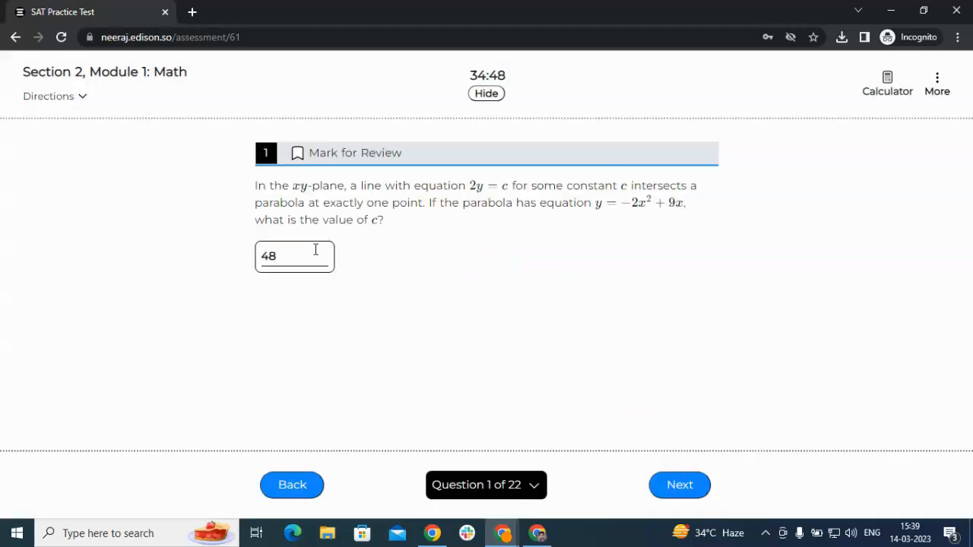
type("4")
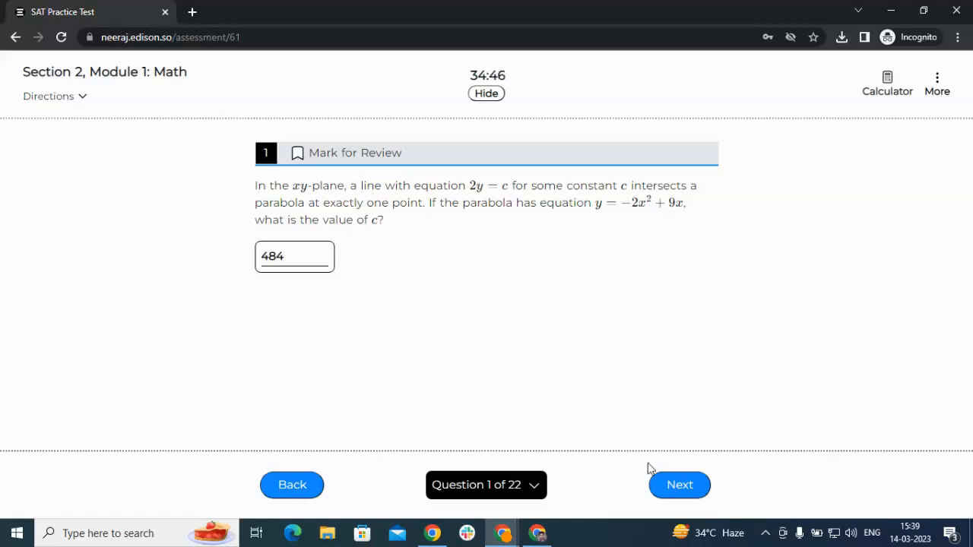
left_click(680, 485)
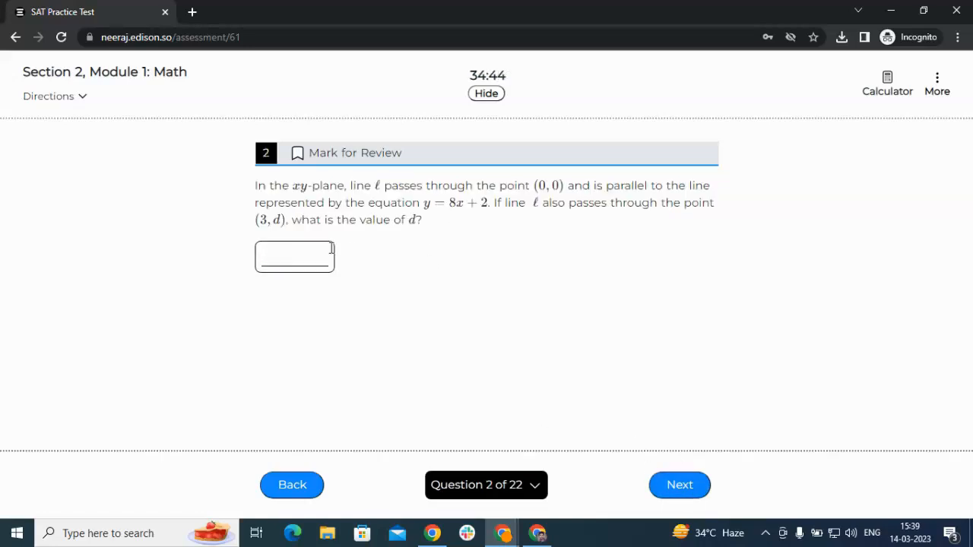
type("484")
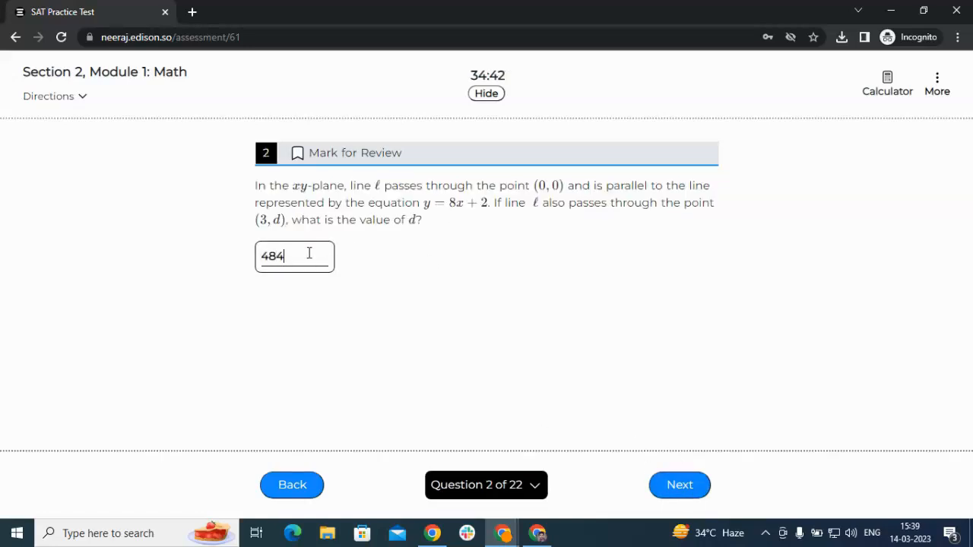
left_click(678, 485)
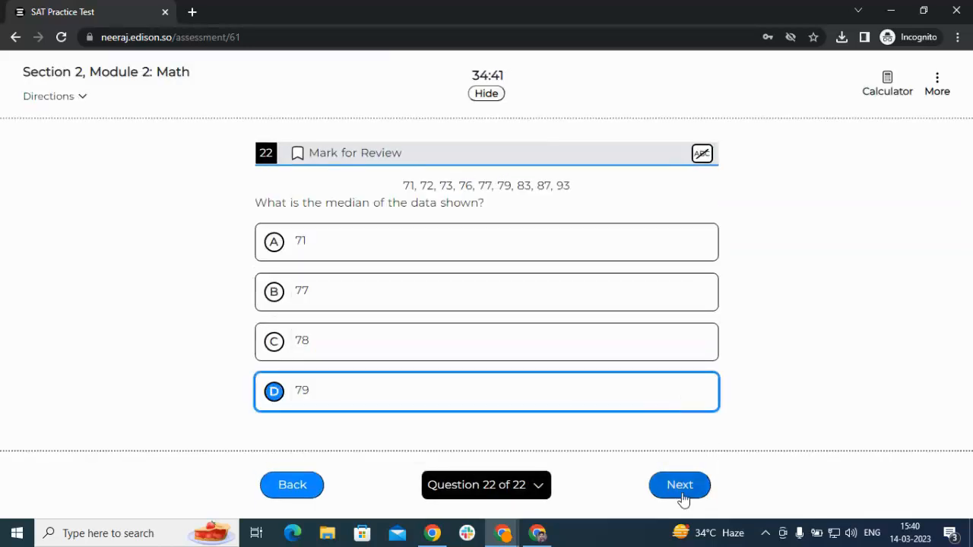
left_click(678, 485)
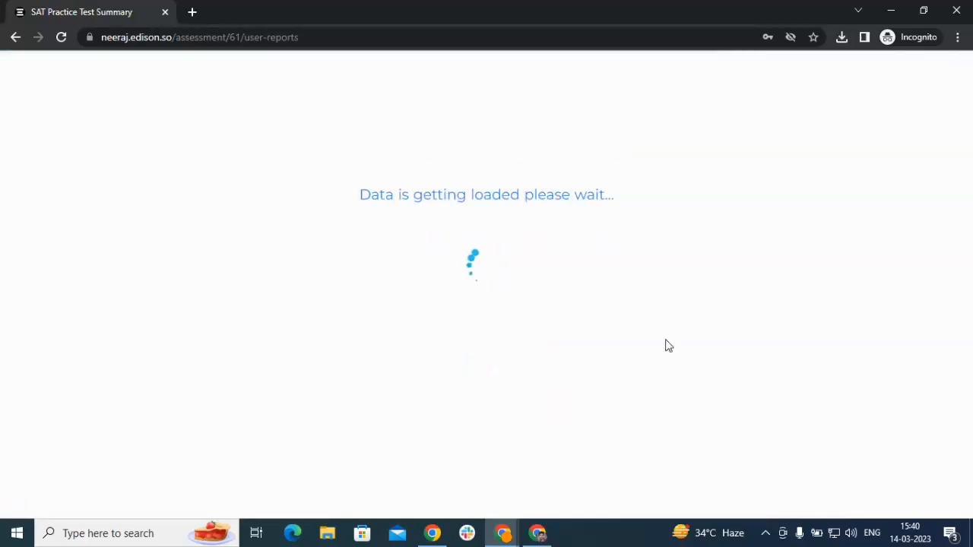
mouse_move(574, 290)
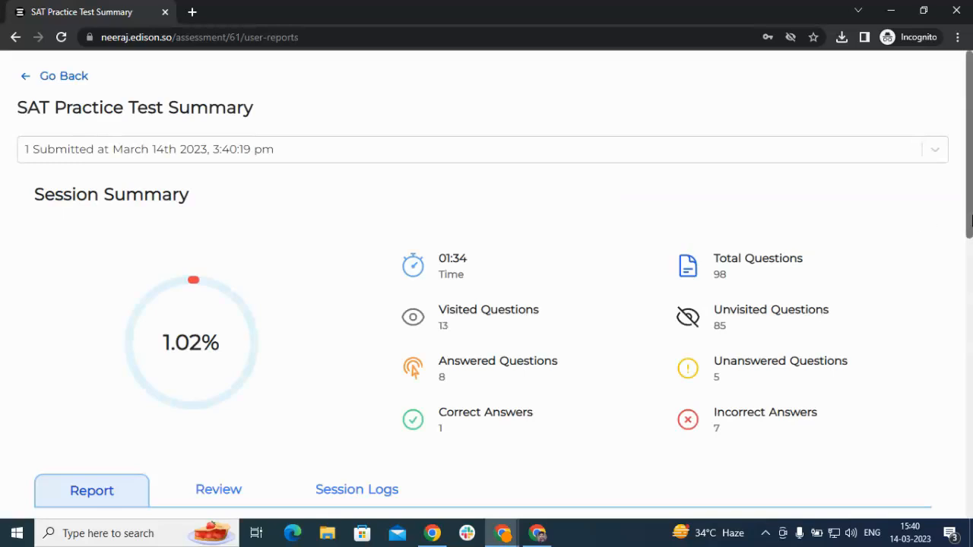
Scroll the SAT Practice Test Summary (1.02%, 1 of 8 correct) and switch to the question-by-question Review
scroll("down", 3)
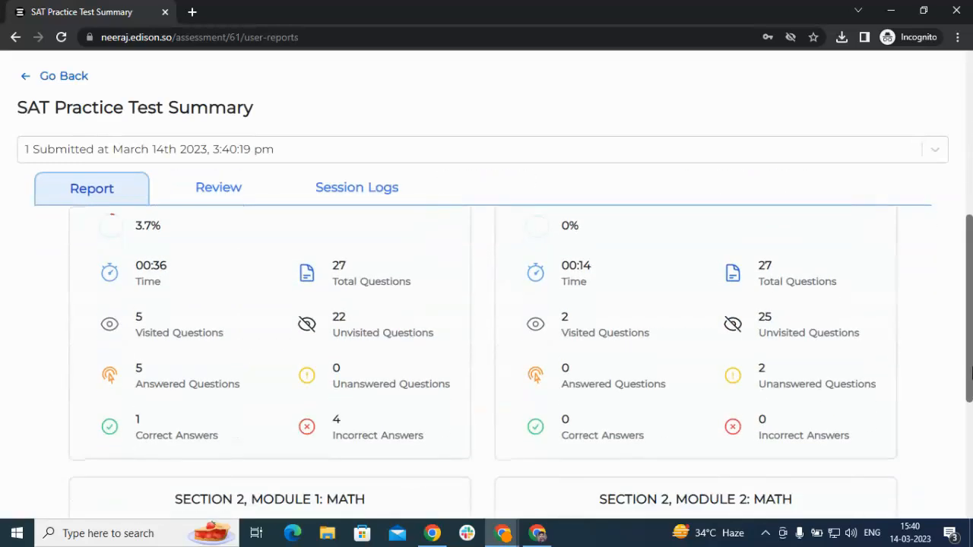
scroll("down", 3)
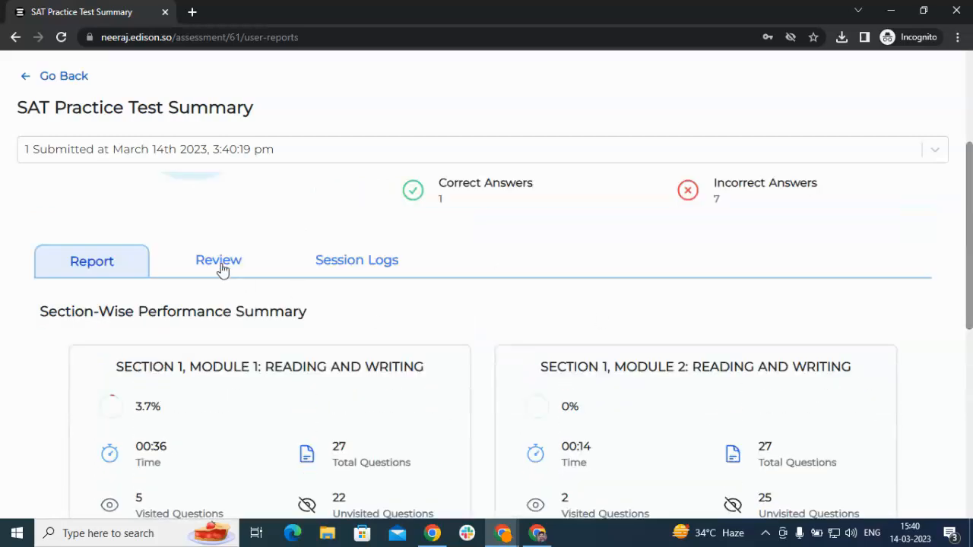
left_click(219, 262)
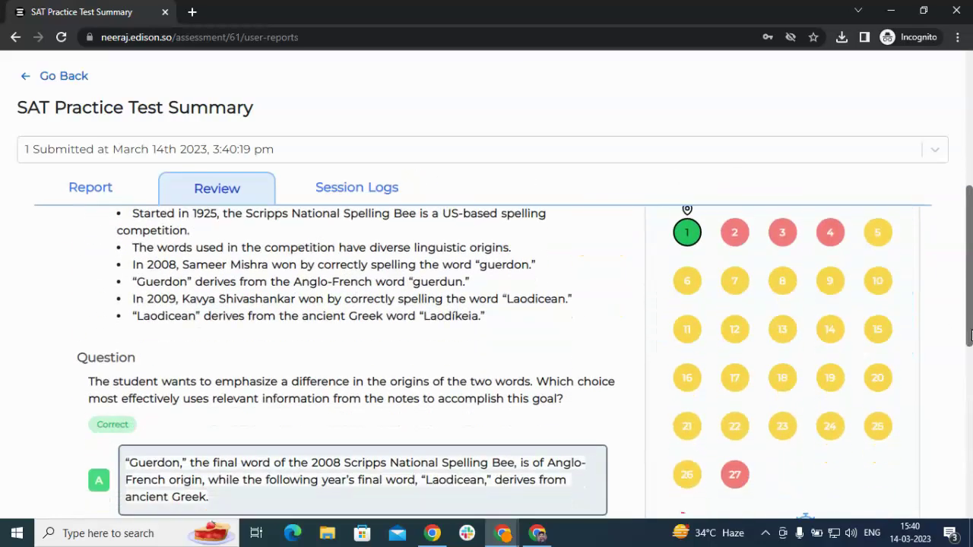
scroll("down", 3)
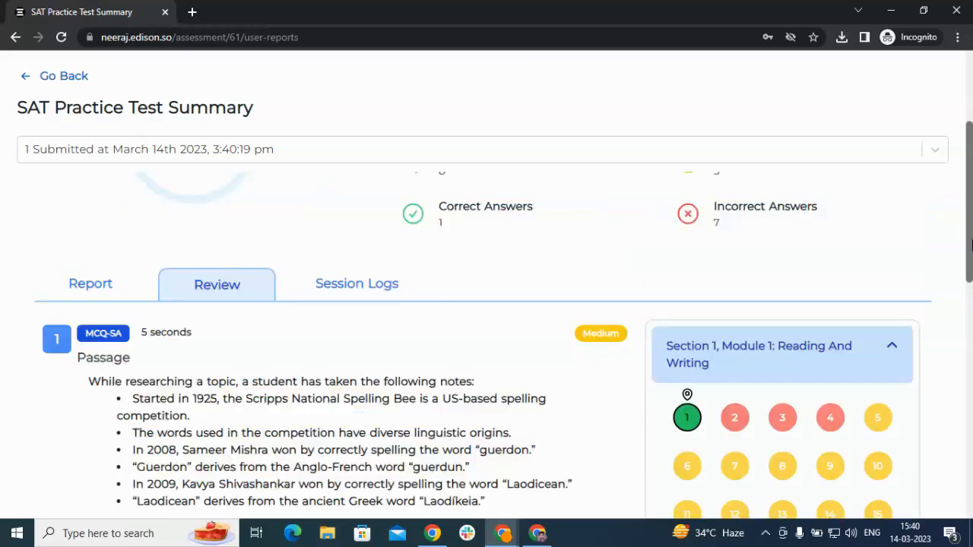
Review the Session Logs timeline of start and end times for each test section
left_click(356, 285)
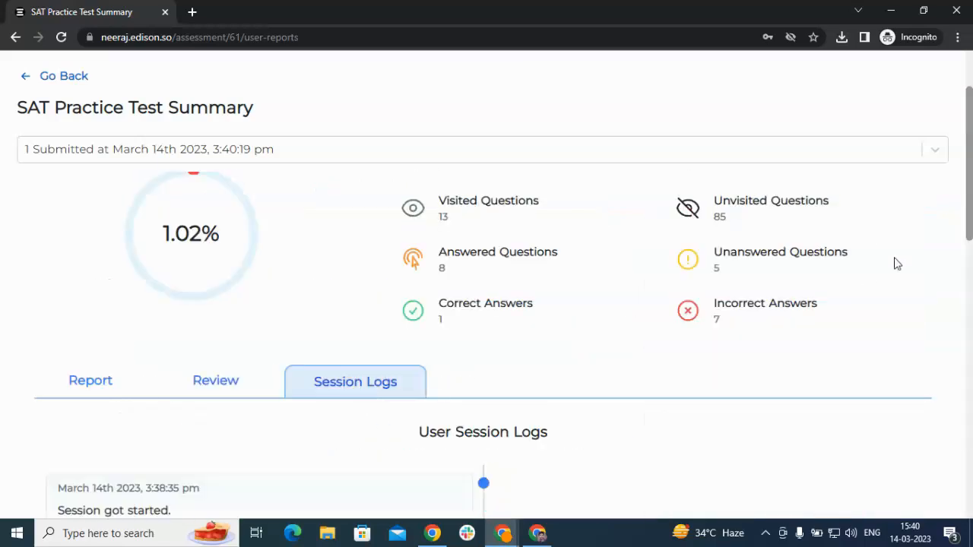
scroll("down", 3)
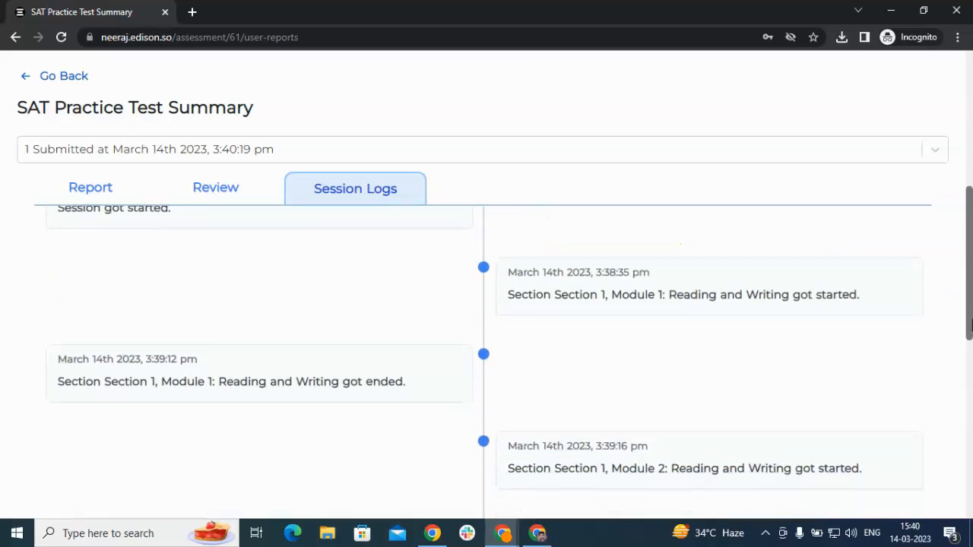
scroll("down", 3)
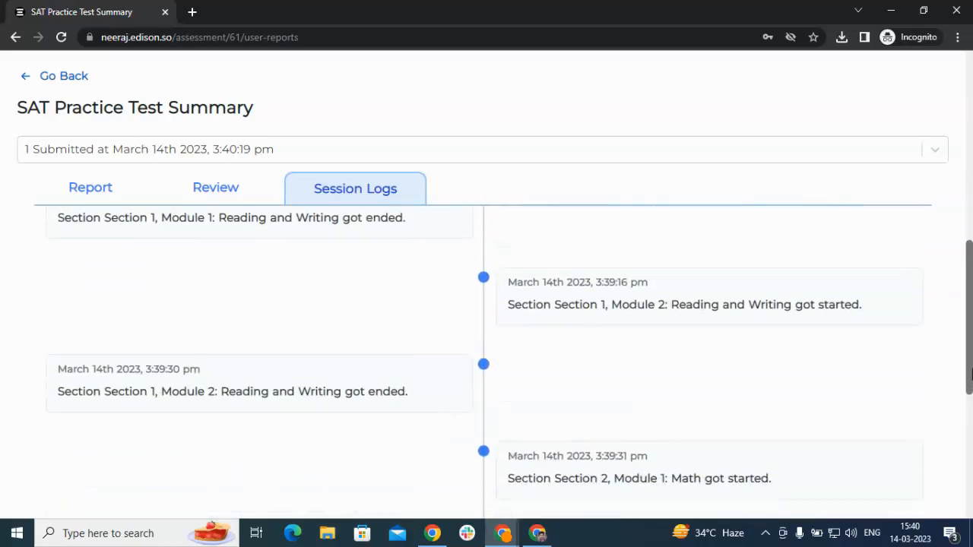
scroll("down", 3)
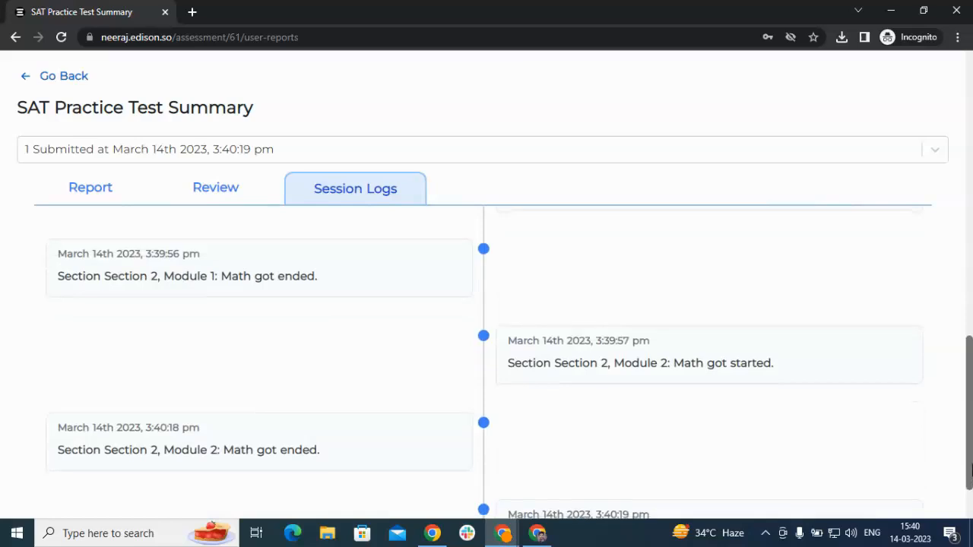
scroll("down", 3)
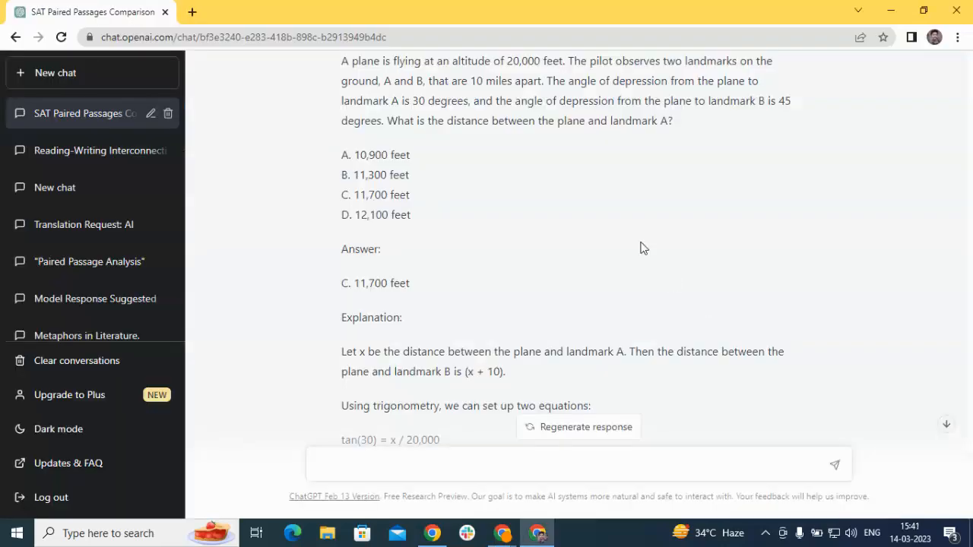
mouse_move(970, 319)
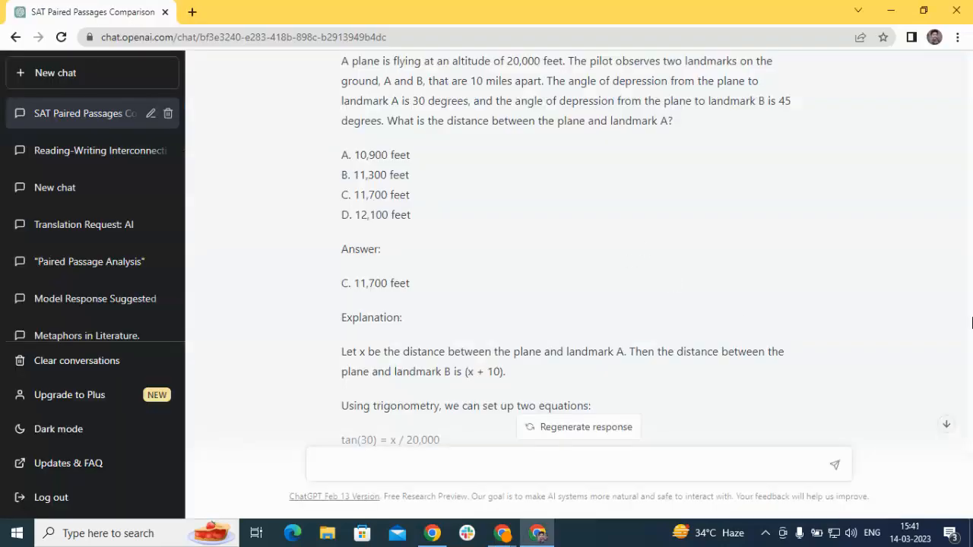
mouse_move(922, 344)
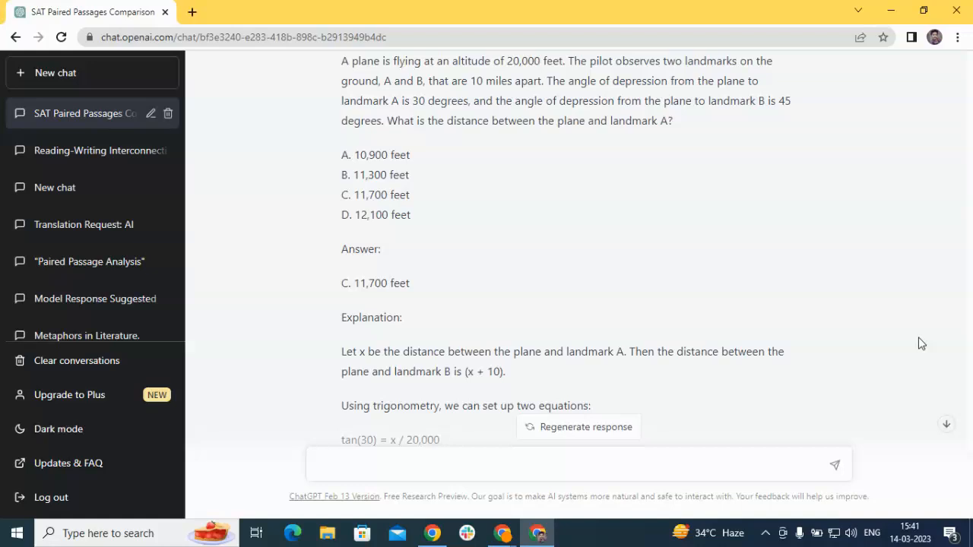
mouse_move(842, 73)
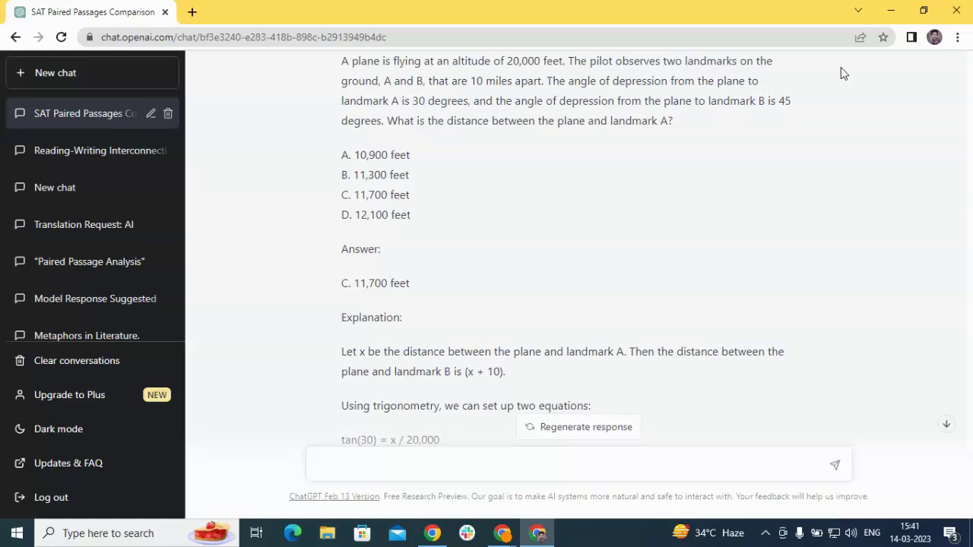